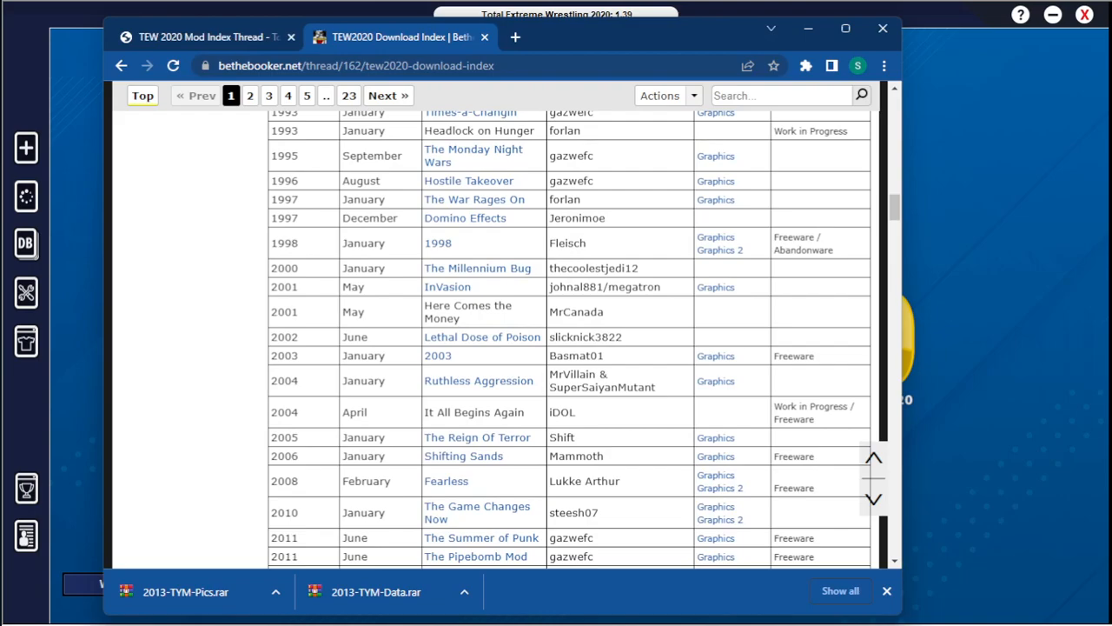
mouse_move(619, 327)
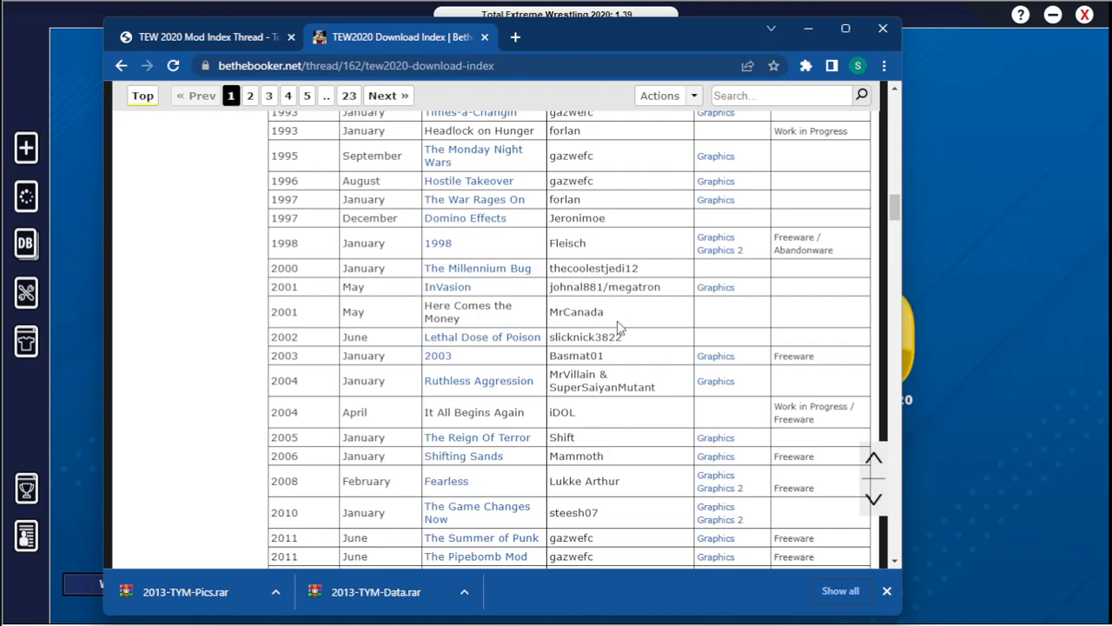
Start creating a new database in TEW2020, then back out of the naming prompt
scroll(down, 3)
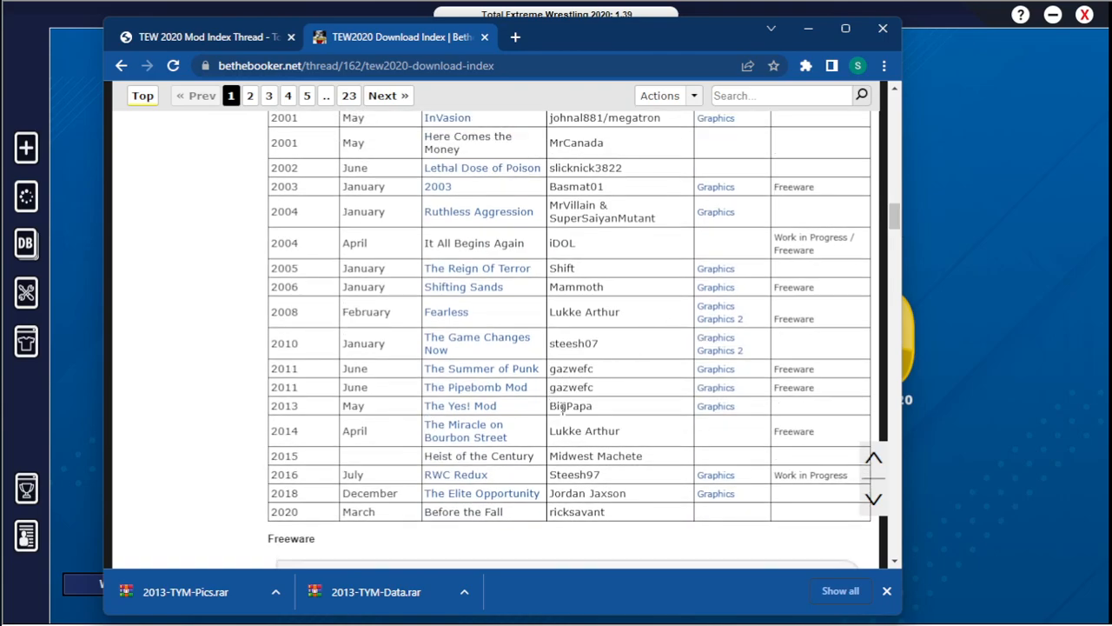
mouse_move(523, 415)
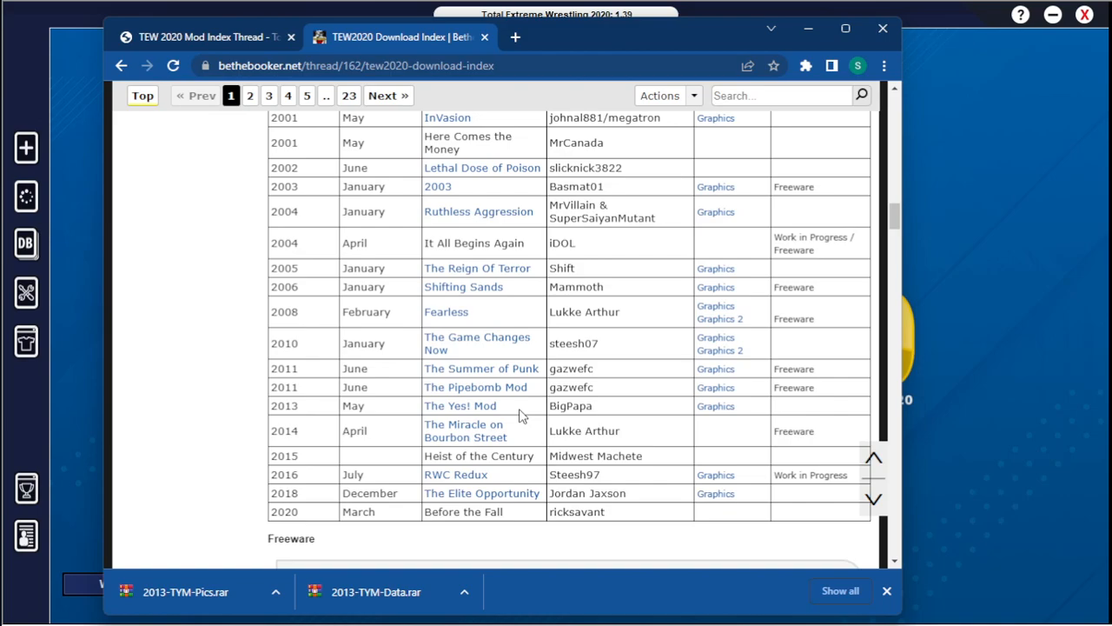
mouse_move(466, 410)
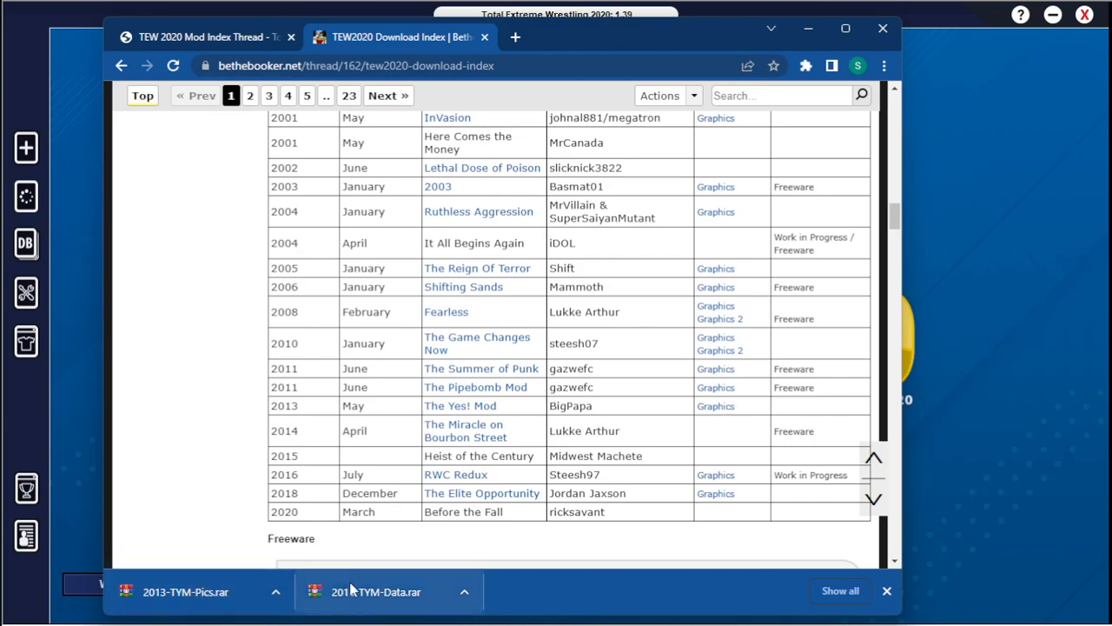
mouse_move(358, 589)
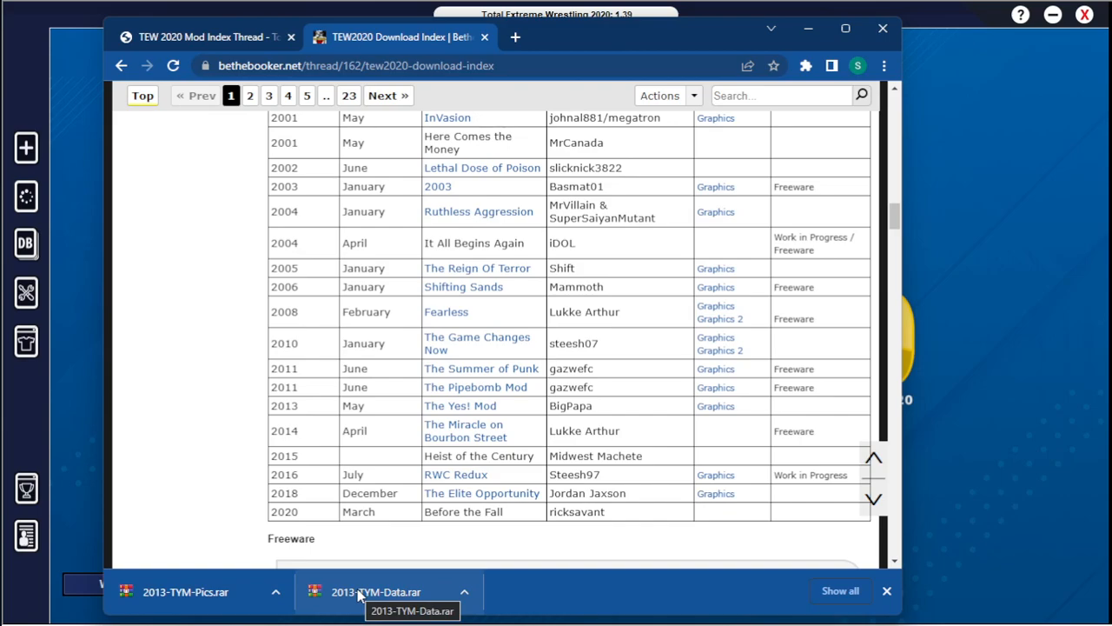
mouse_move(85, 502)
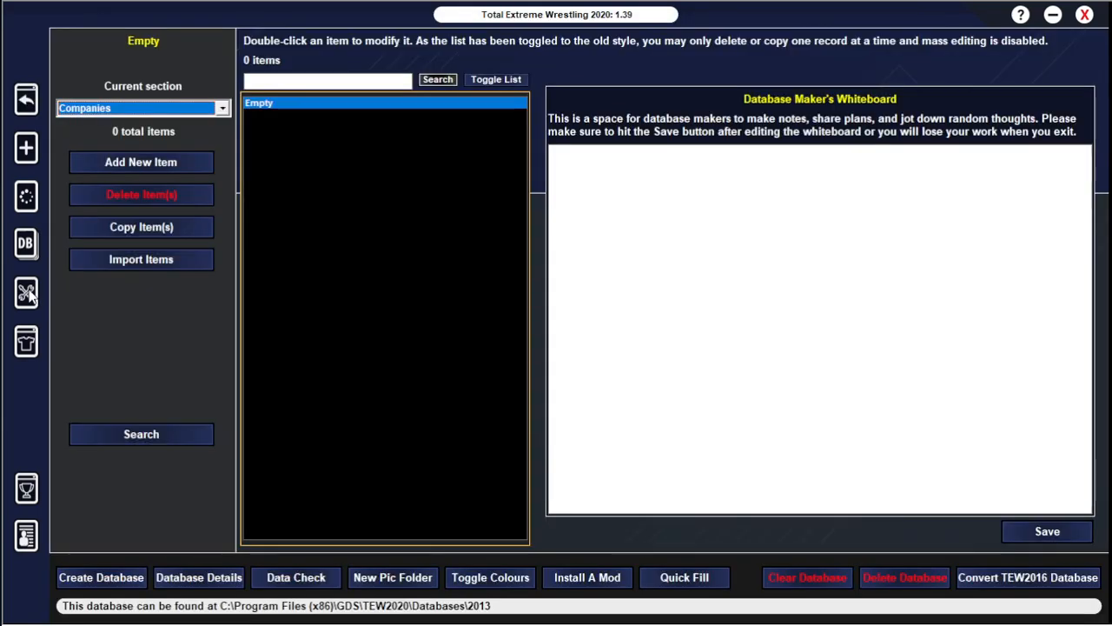
mouse_move(205, 579)
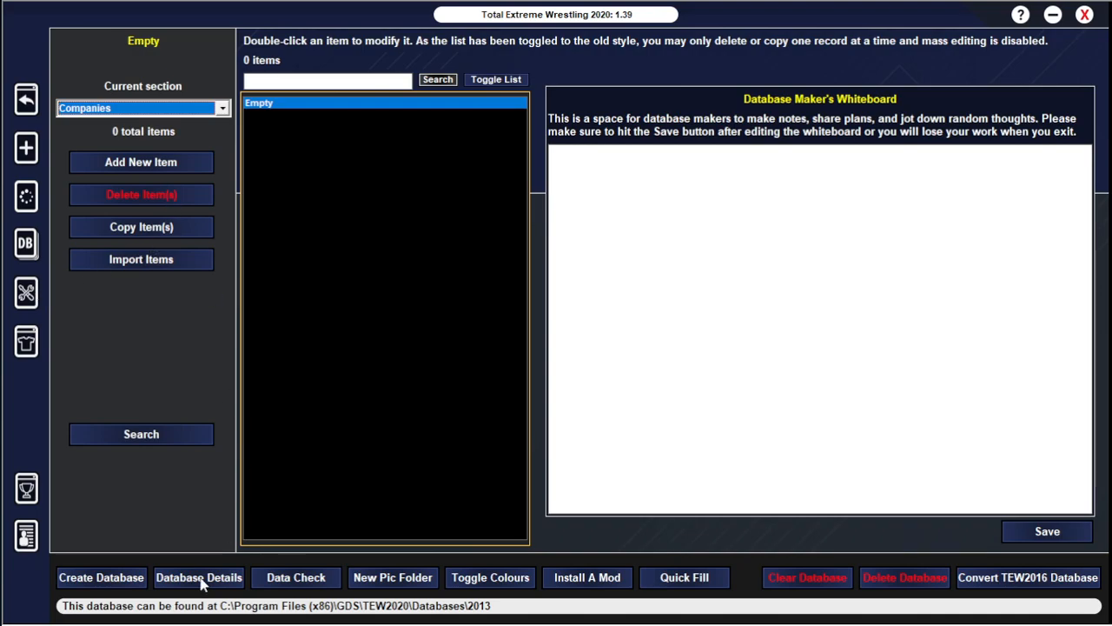
click(103, 577)
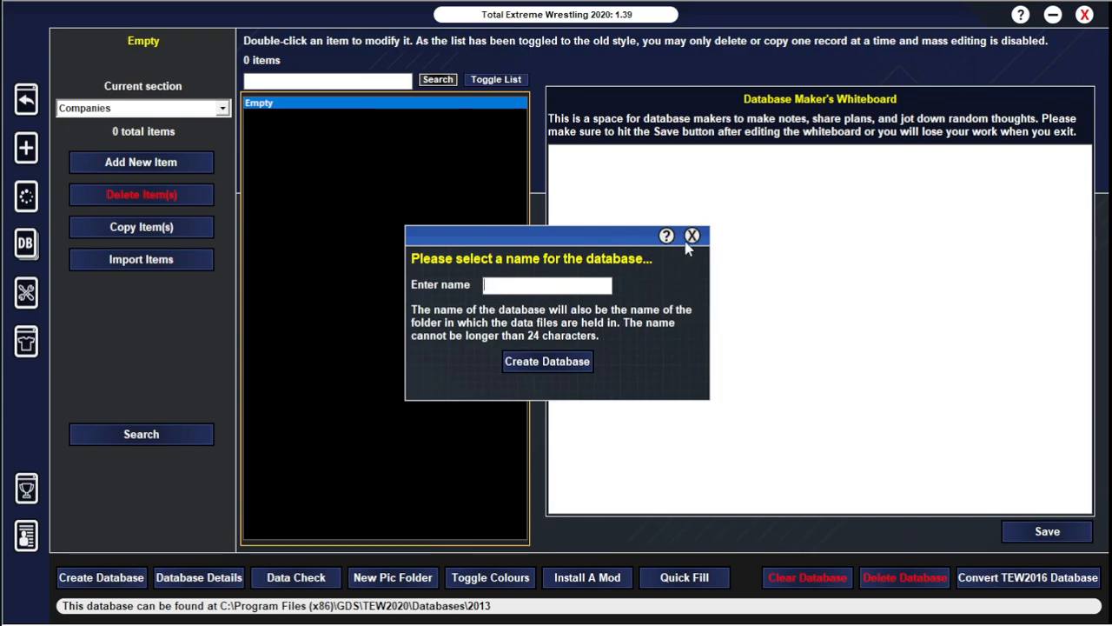
mouse_move(691, 236)
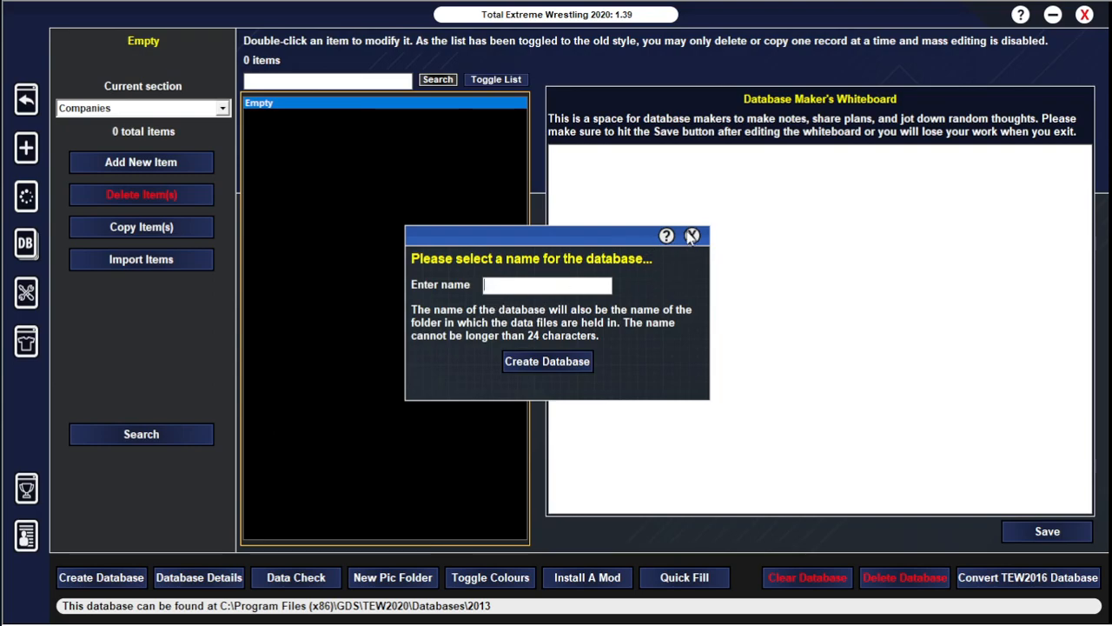
click(691, 237)
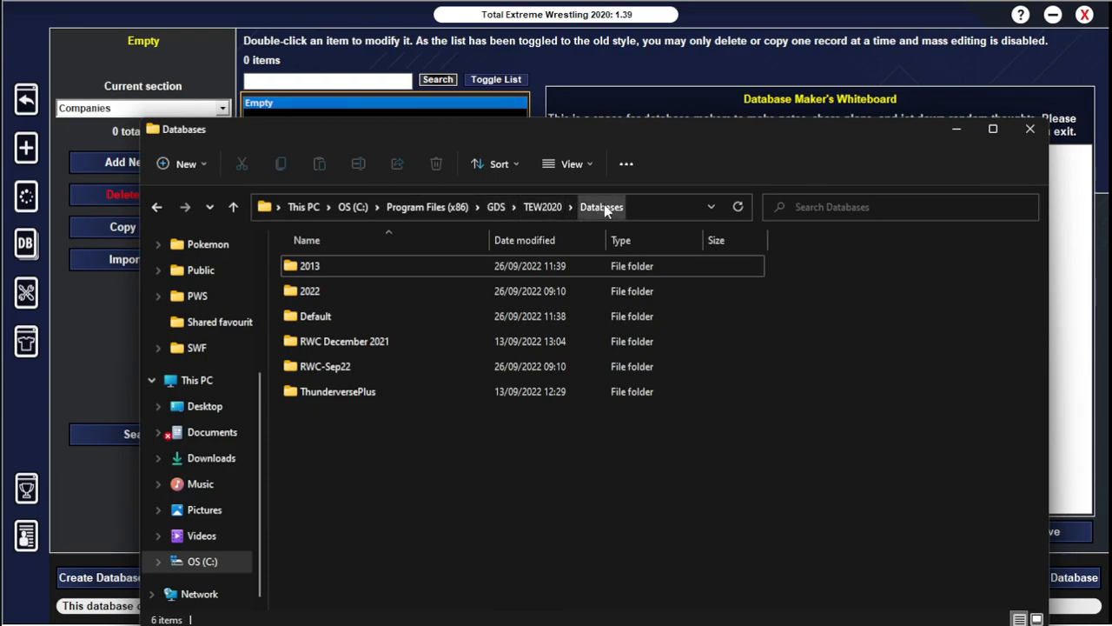
mouse_move(320, 269)
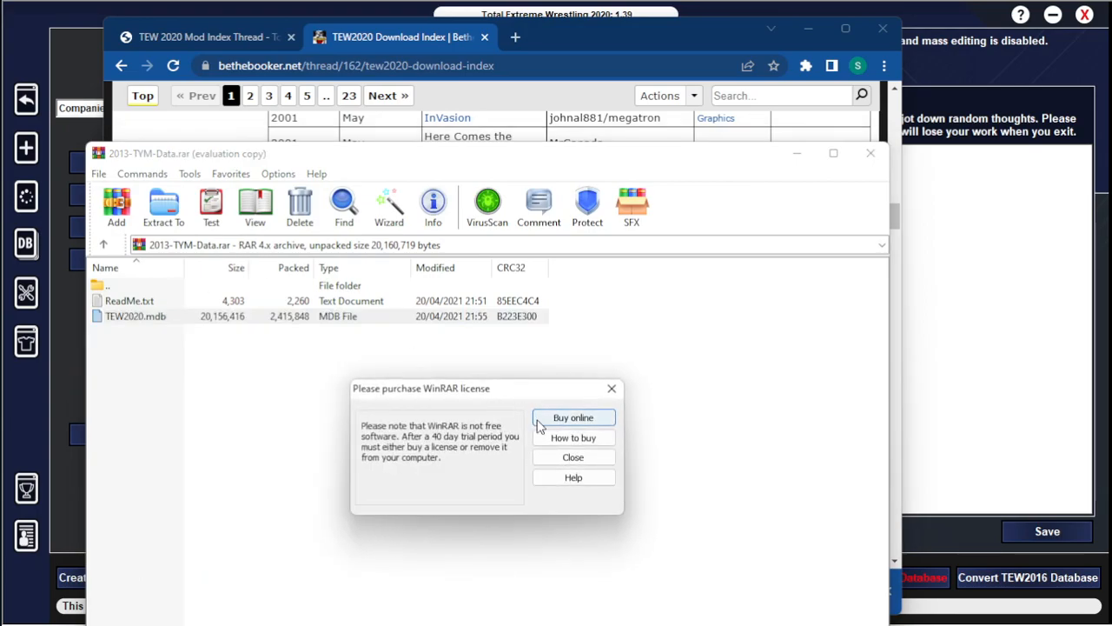
Extract the 2013-TYM-Data archive into the TEW2020 game folder
click(573, 457)
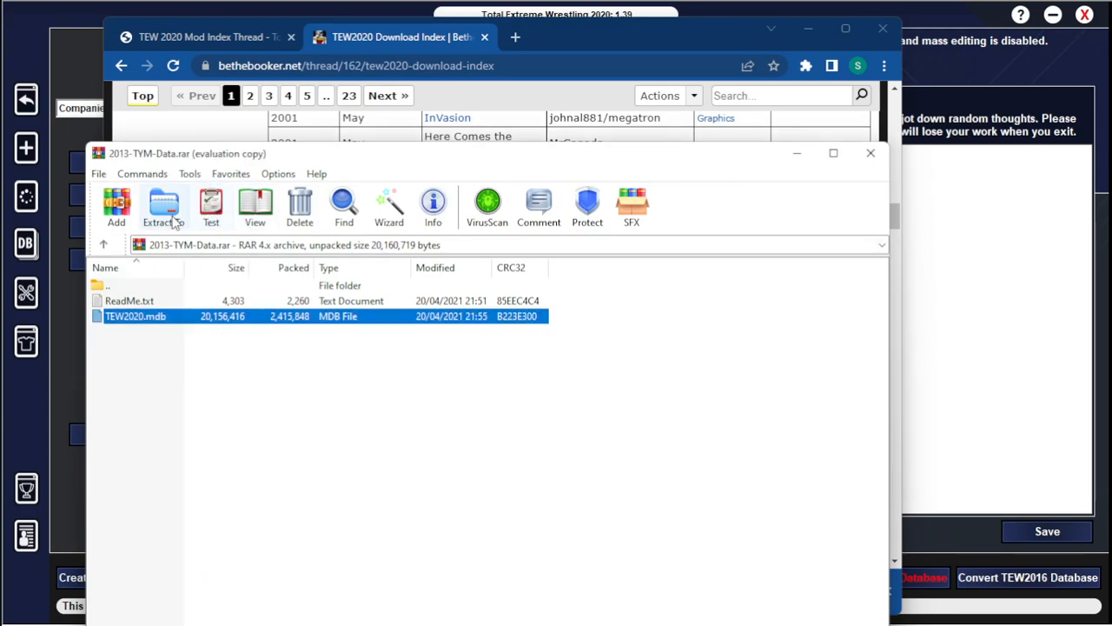
click(164, 205)
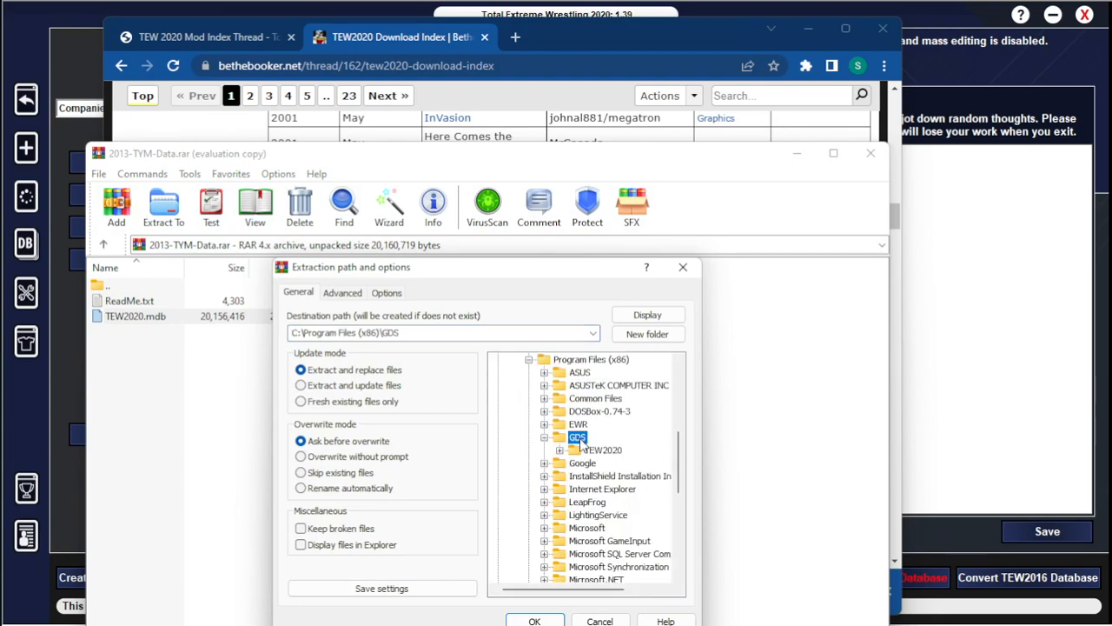
click(567, 436)
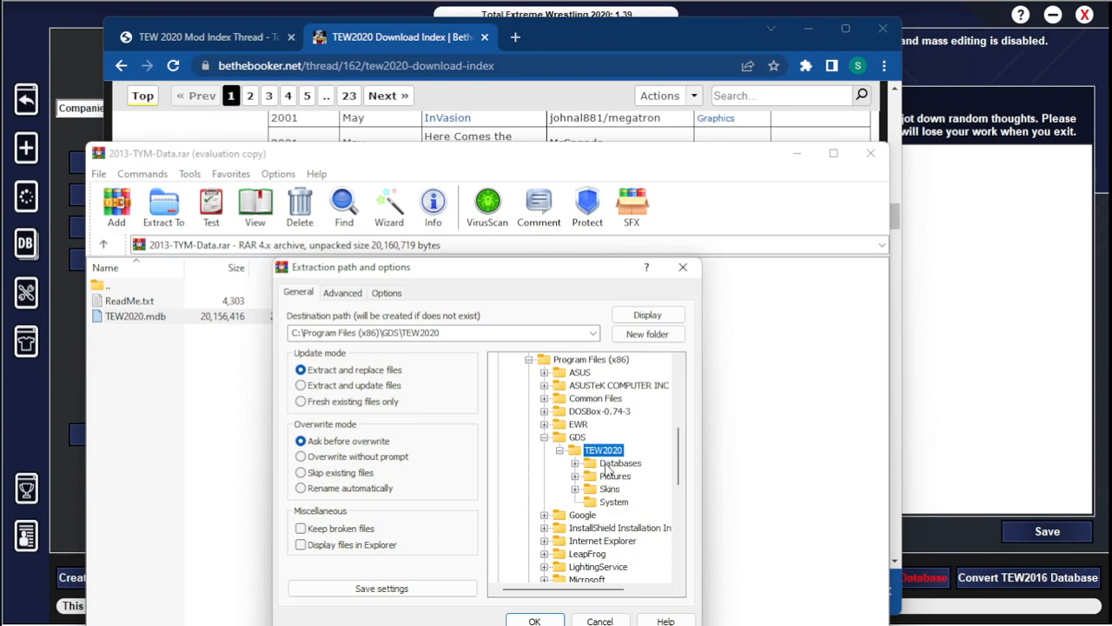
click(622, 476)
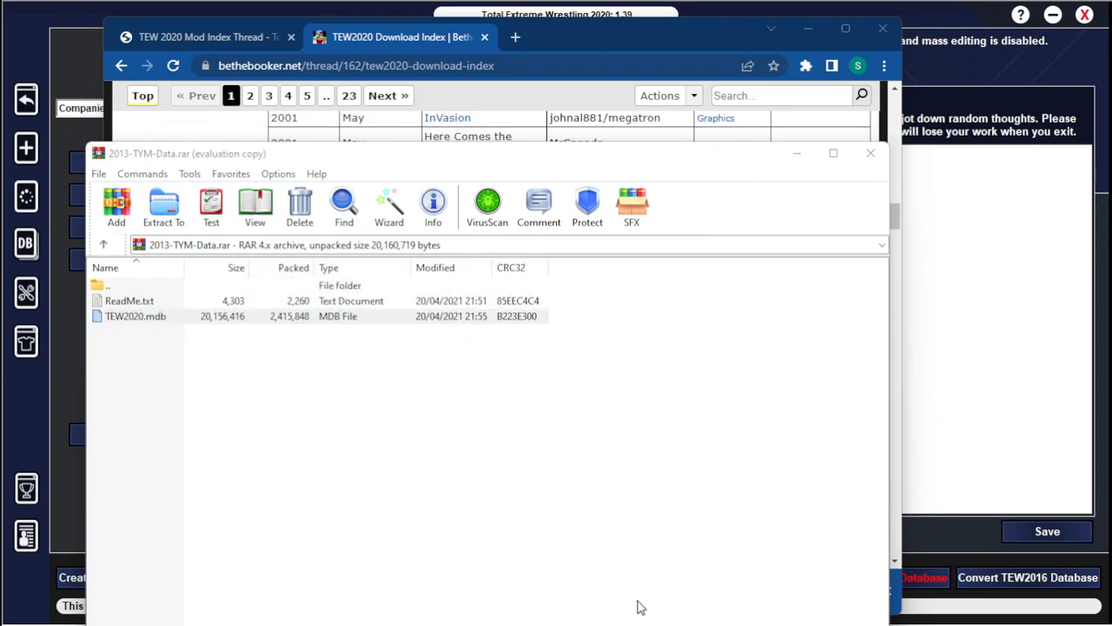
Decline overwriting the existing TEW2020.mdb at the replace prompt
click(163, 207)
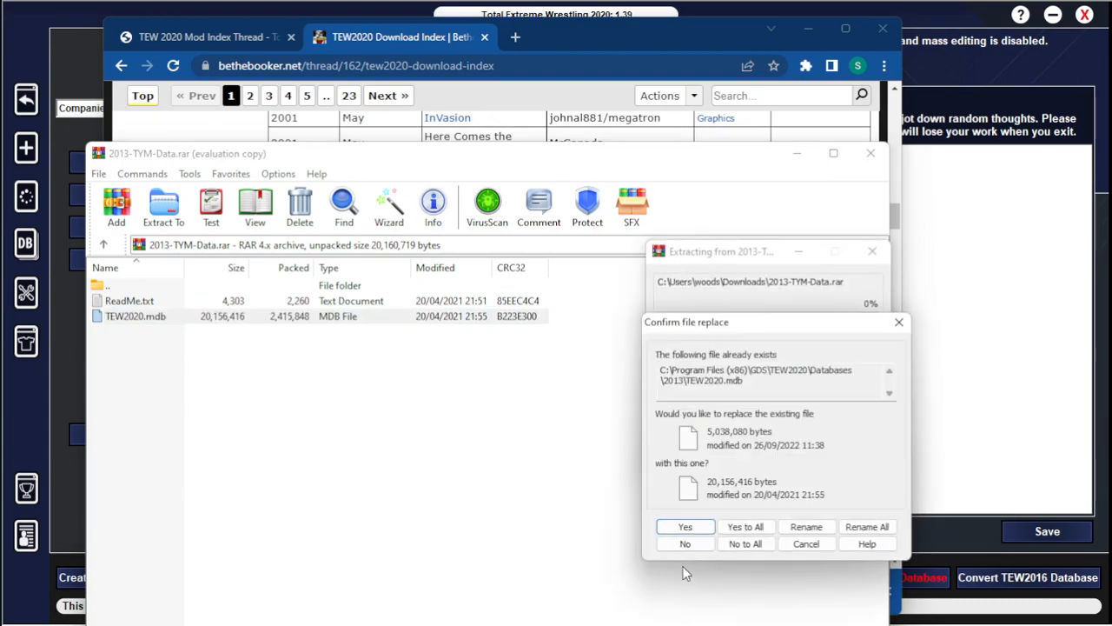
click(684, 525)
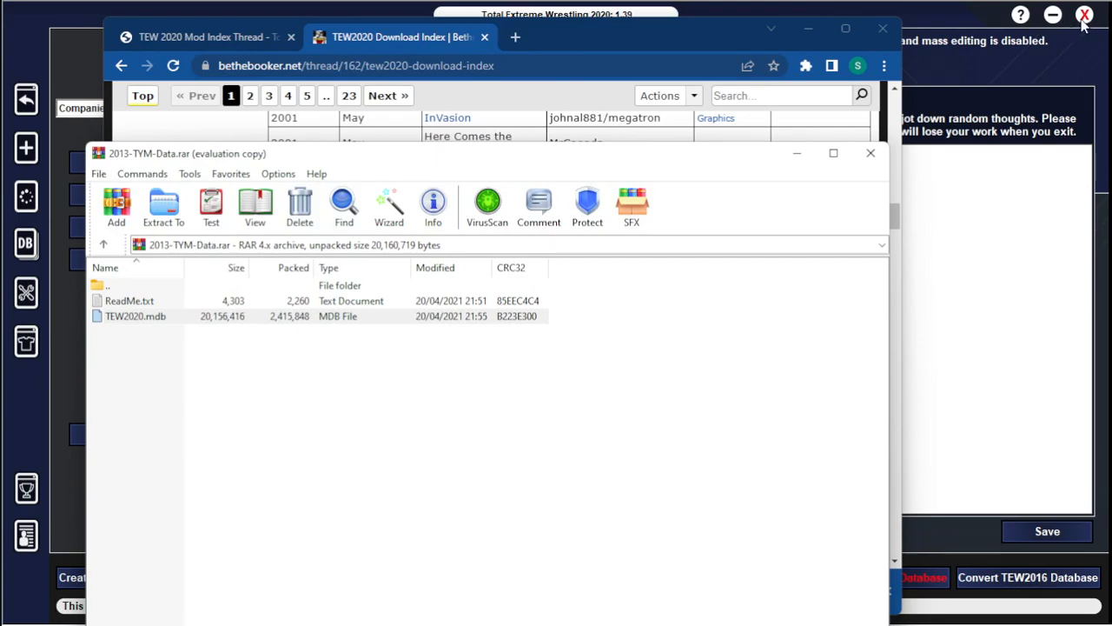
Close the game, re-extract TEW2020.mdb into Databases\2013 with Yes to All, and close WinRAR
click(136, 316)
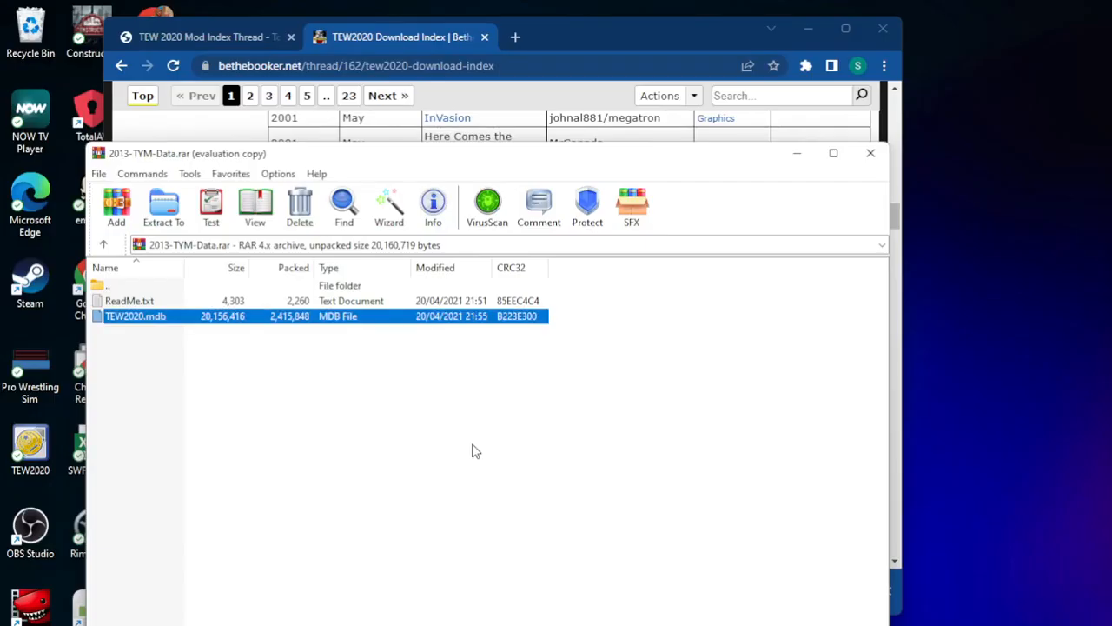
click(164, 208)
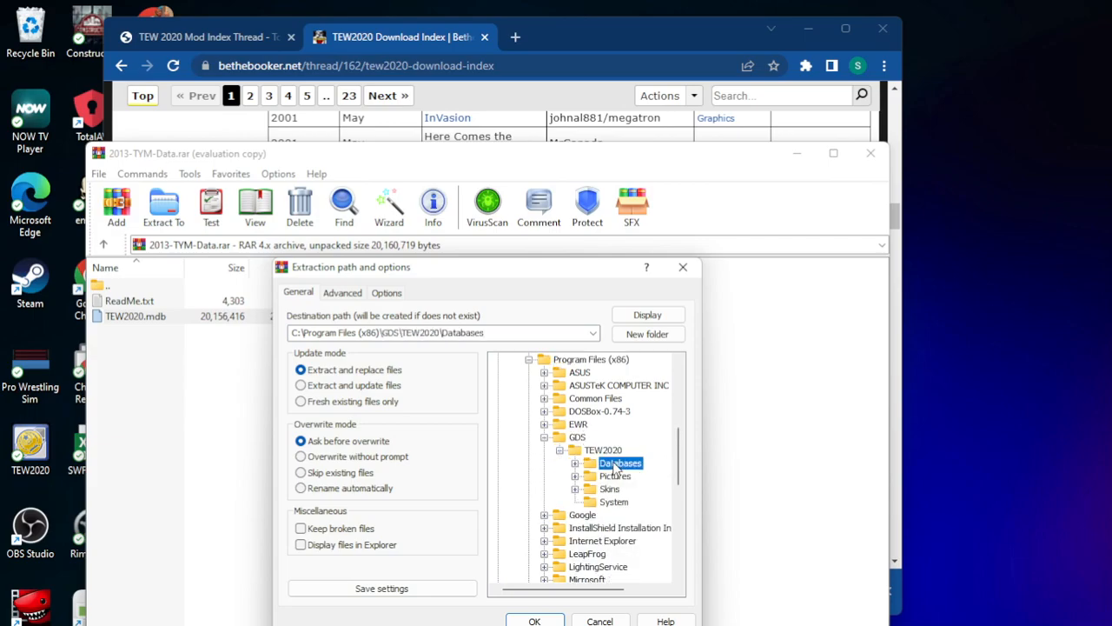
click(570, 462)
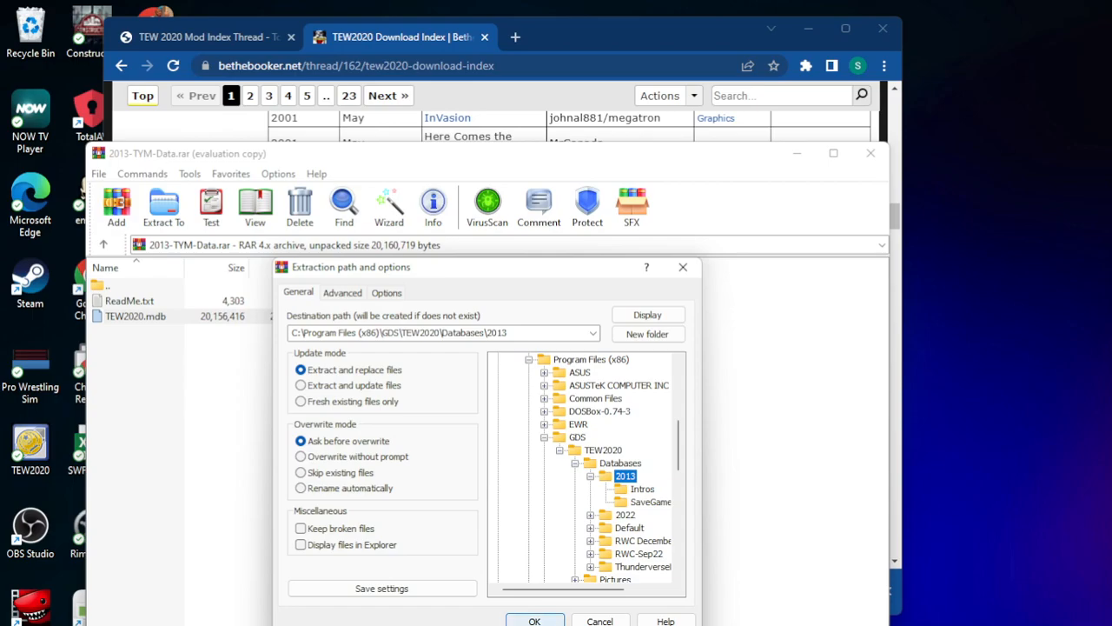
click(535, 619)
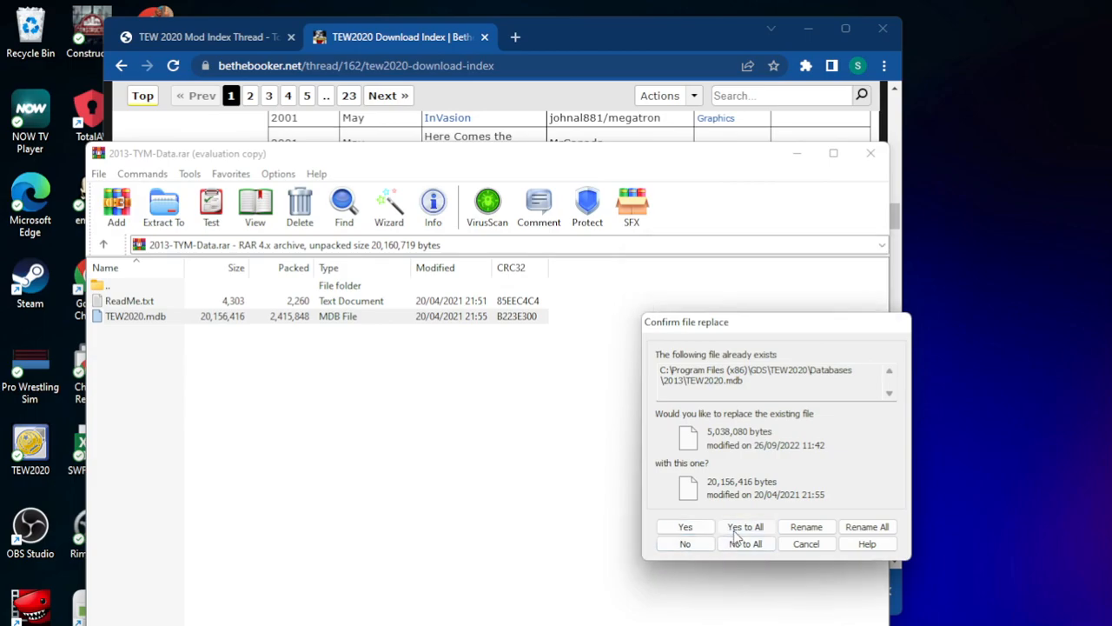
click(743, 525)
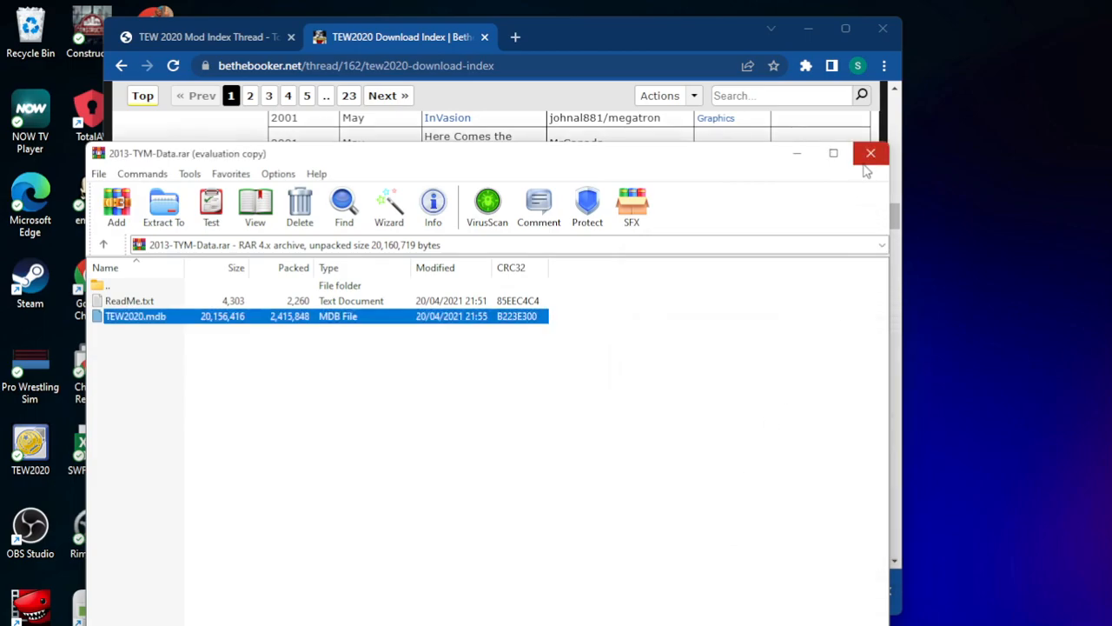
click(871, 153)
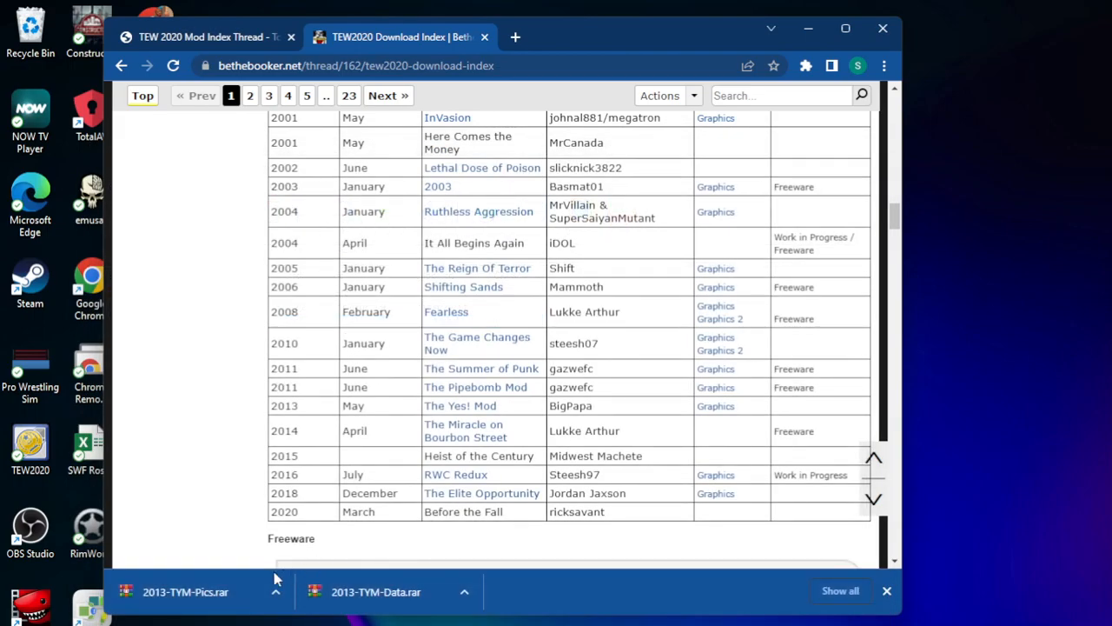
Extract the 2013-TYM-Pics archive into C:\Program Files (x86)\GDS\TEW2020\Pictures
click(186, 591)
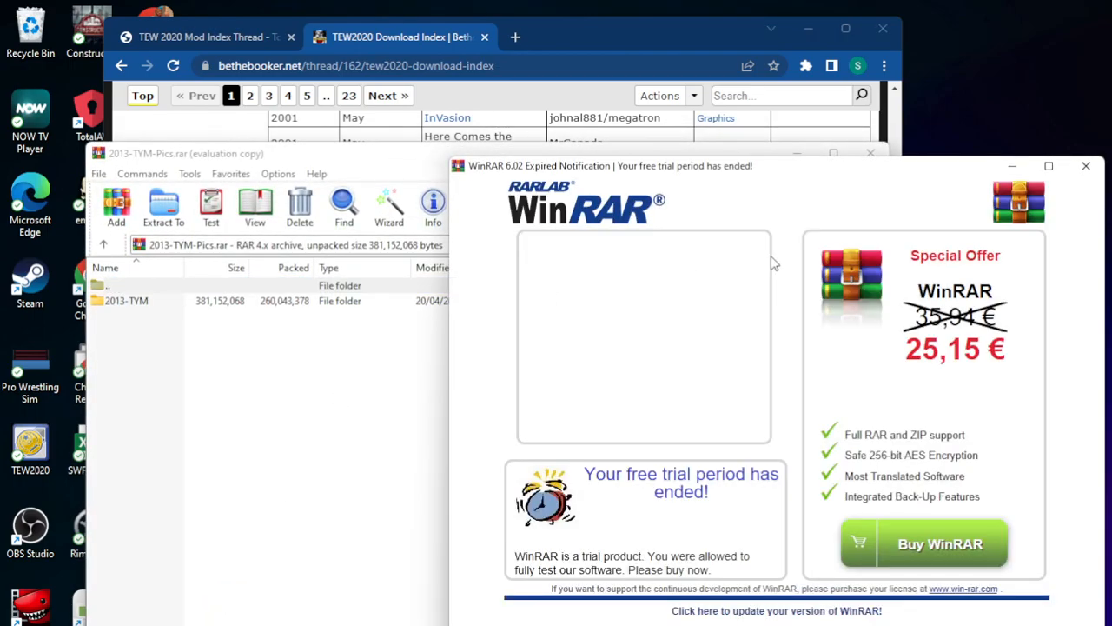
click(1084, 165)
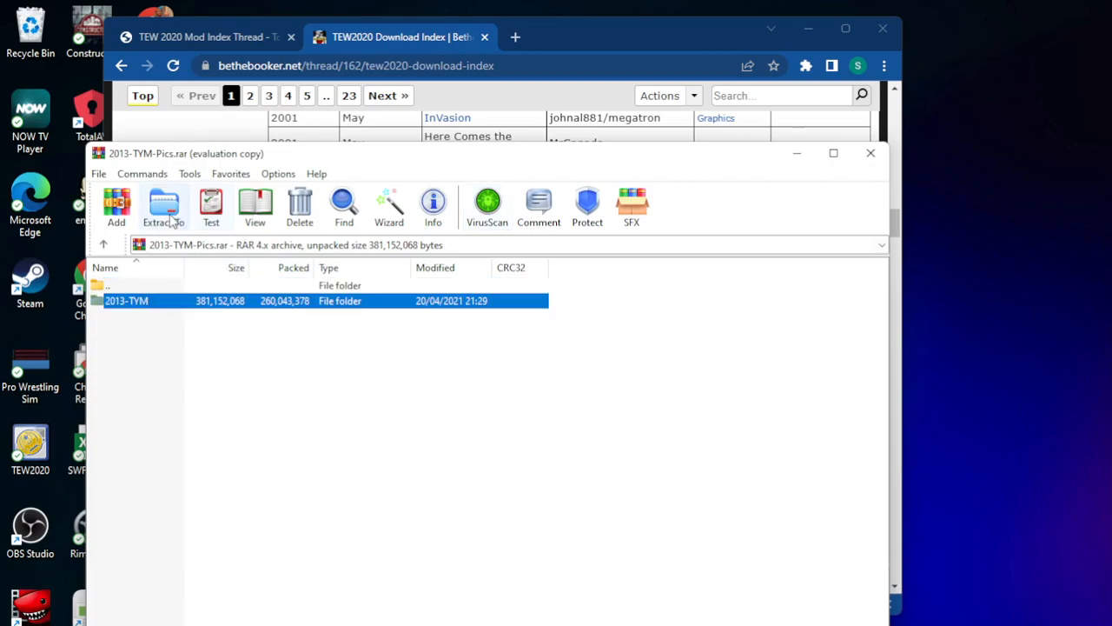
click(163, 205)
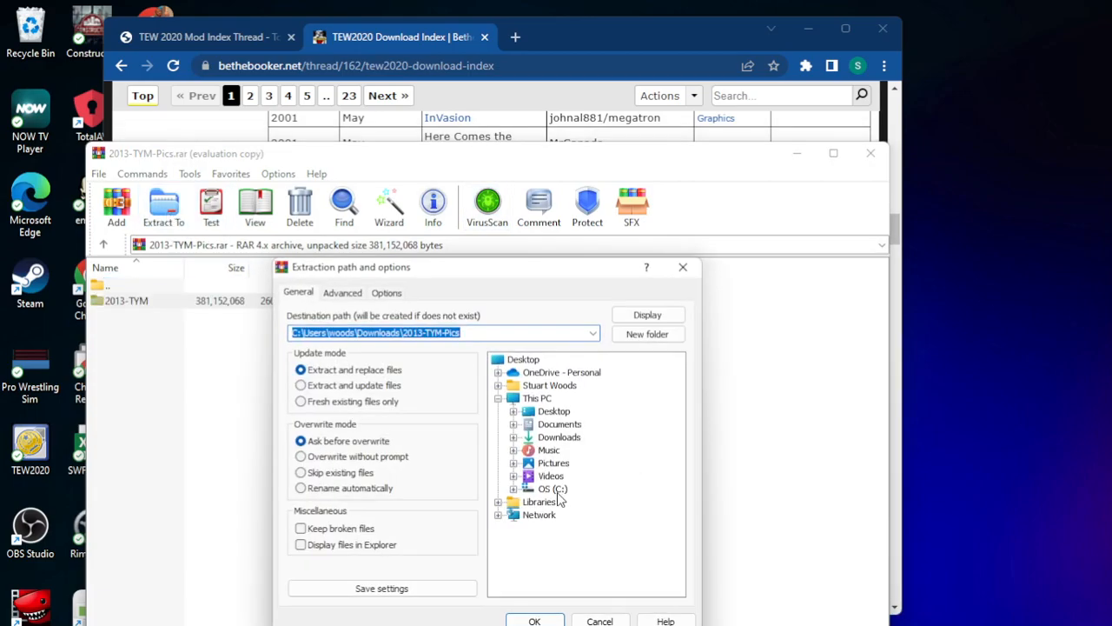
click(547, 488)
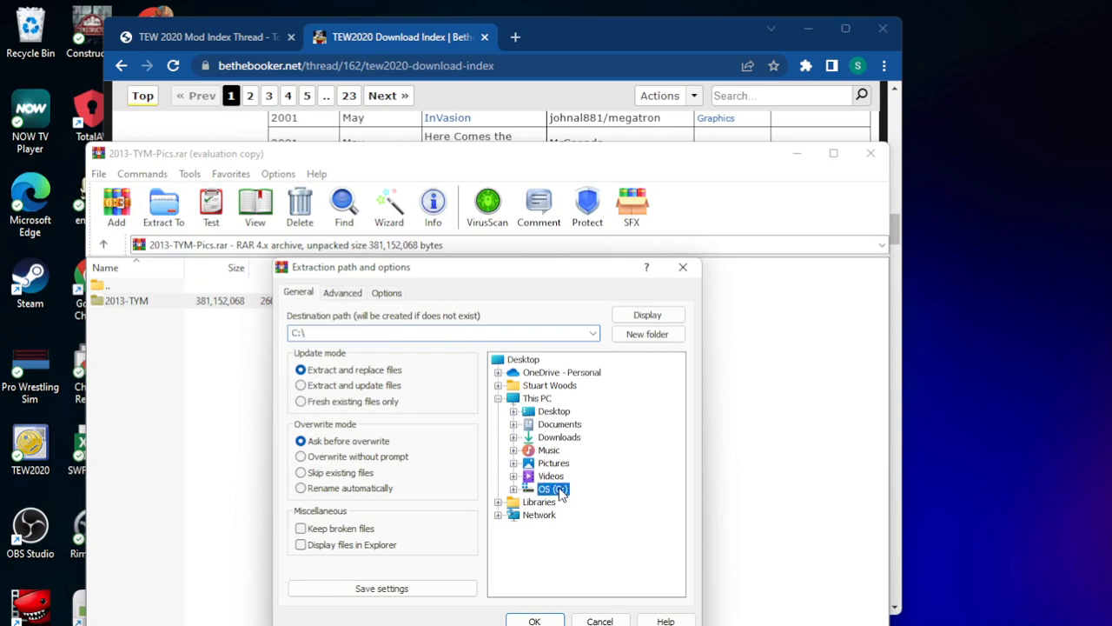
click(591, 489)
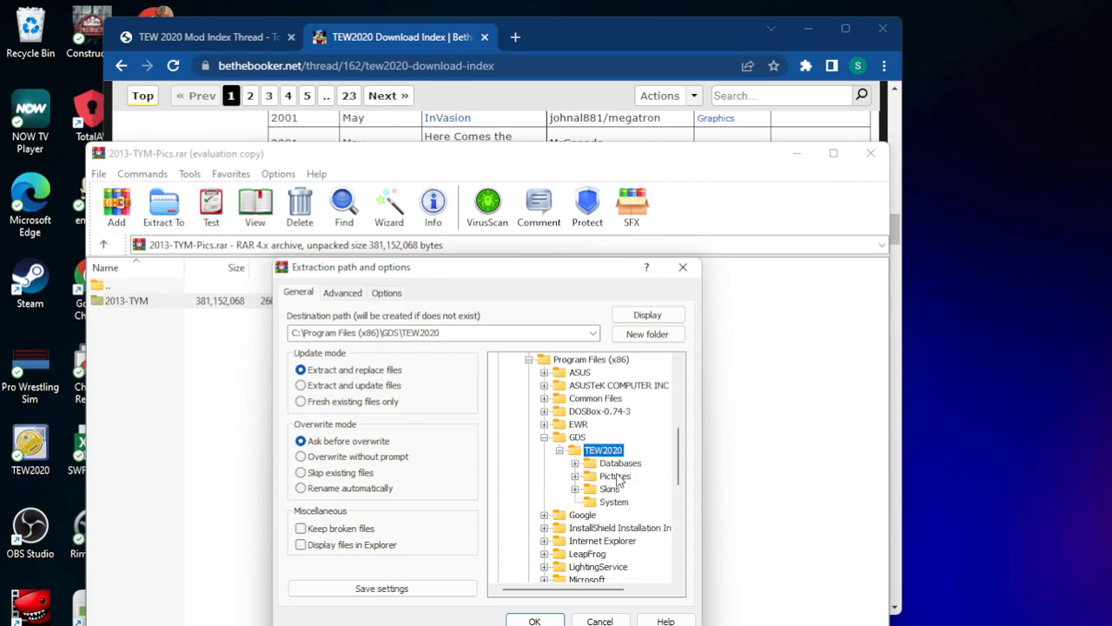
click(617, 476)
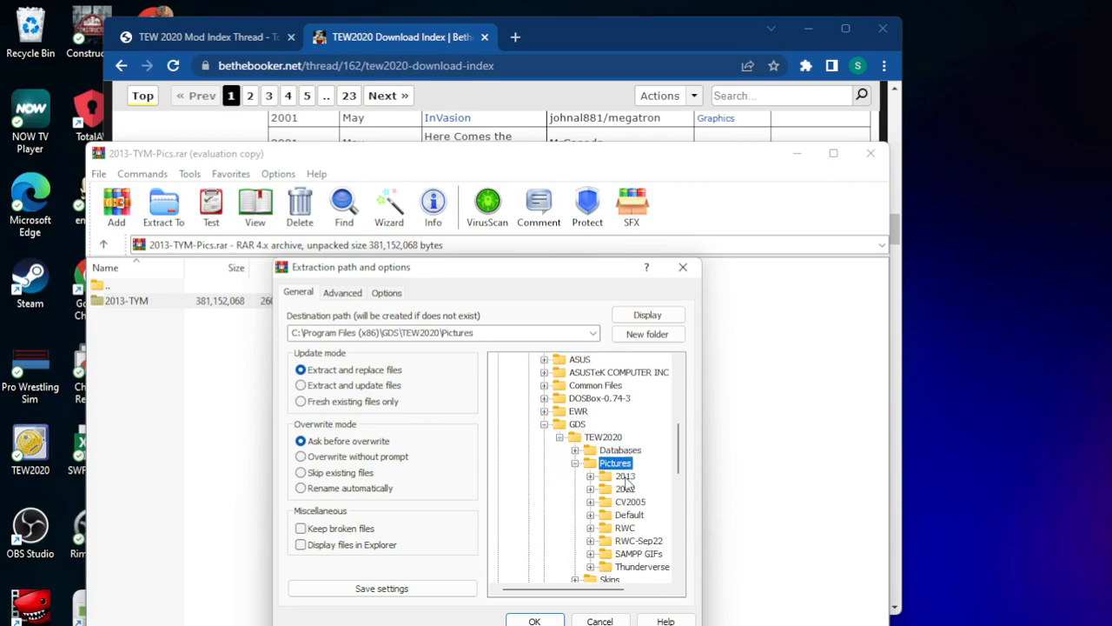
mouse_move(605, 487)
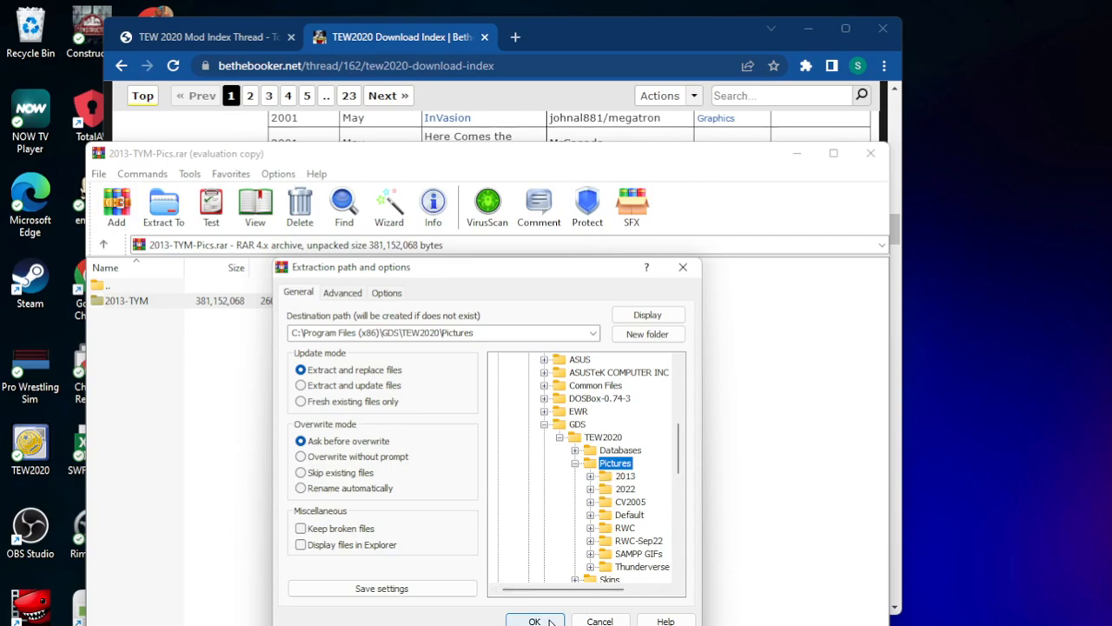
mouse_move(170, 360)
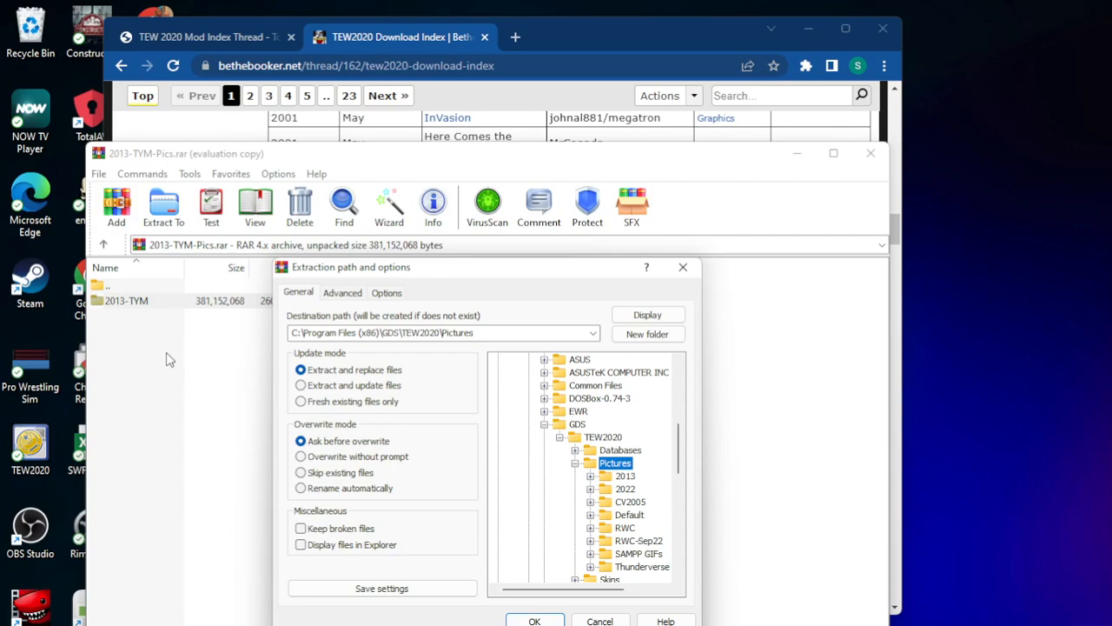
click(535, 618)
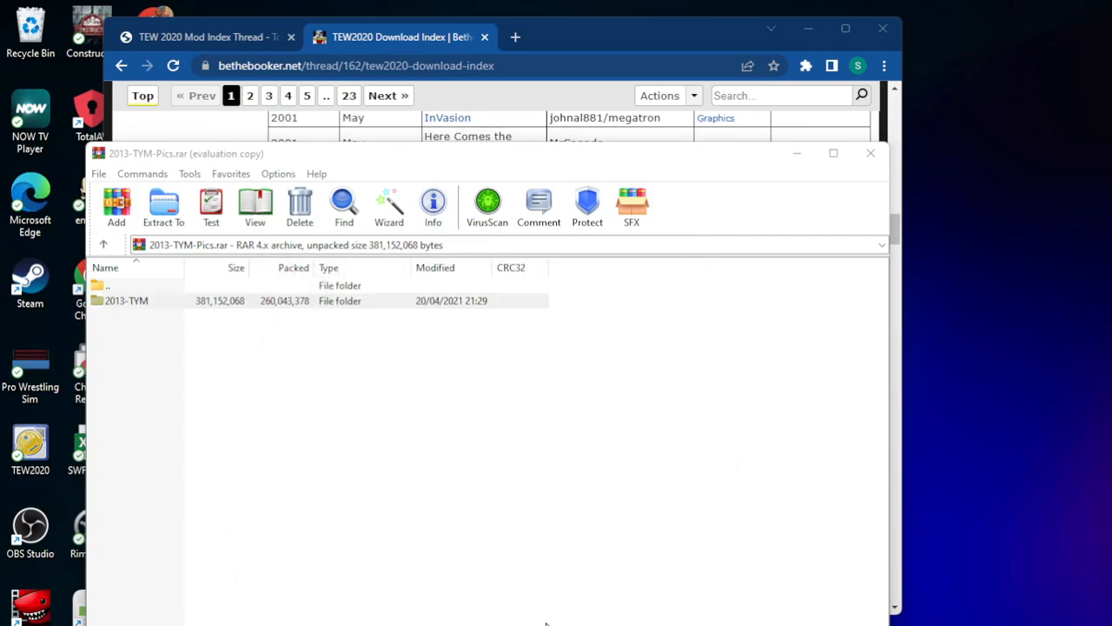
Minimize WinRAR and Chrome so the desktop shows while the pictures extract
click(163, 200)
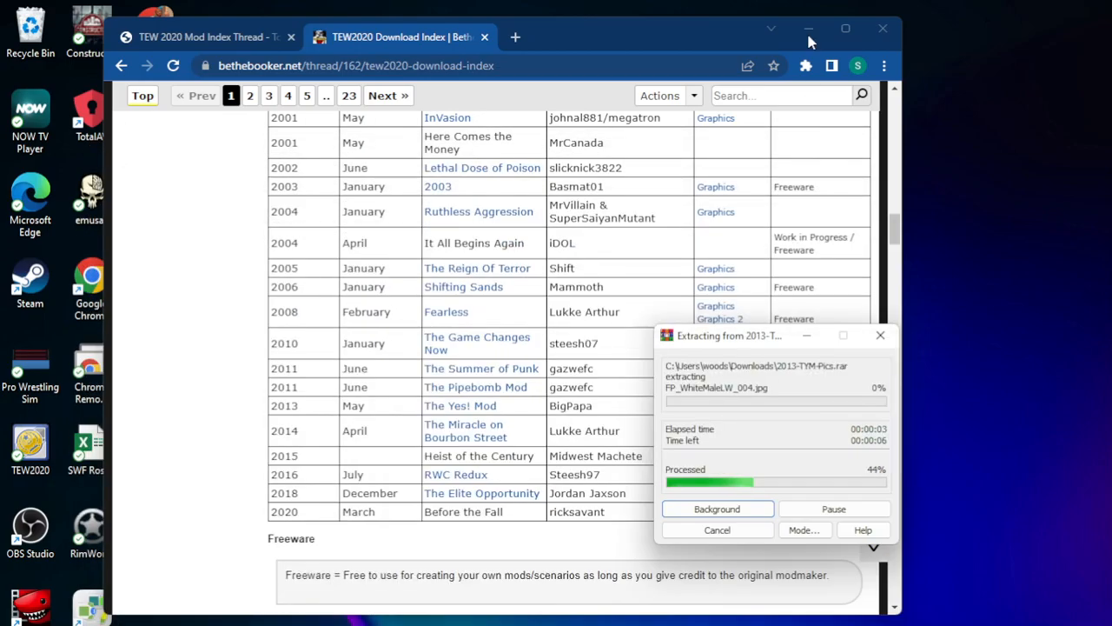
click(808, 27)
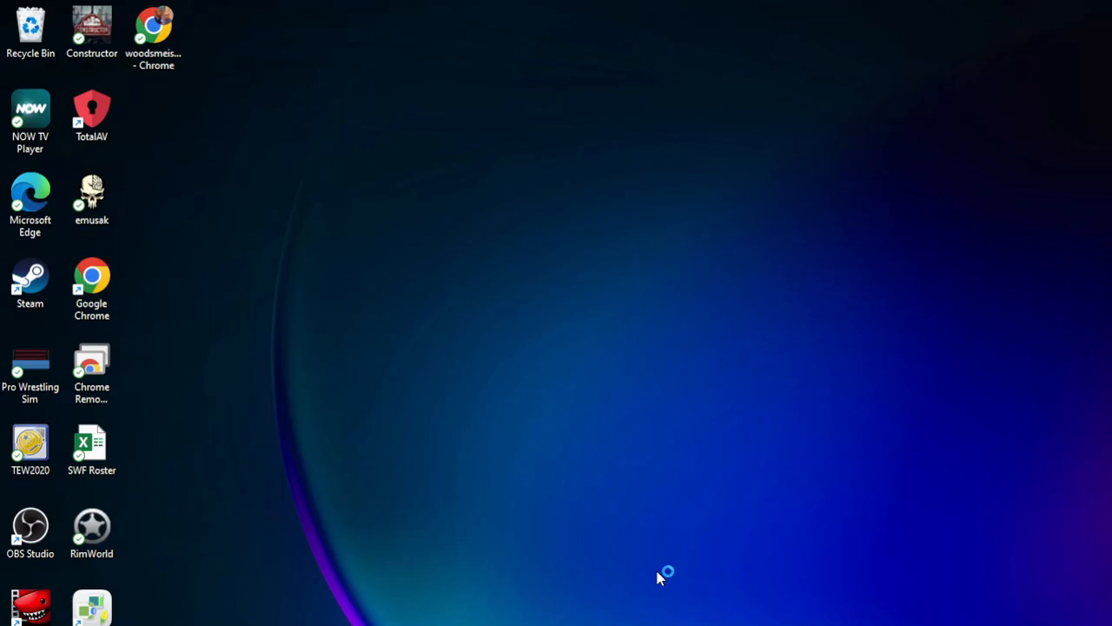
Relaunch TEW2020 past the newer-version notice into the 2013 The Yes Mod editor
double_click(29, 441)
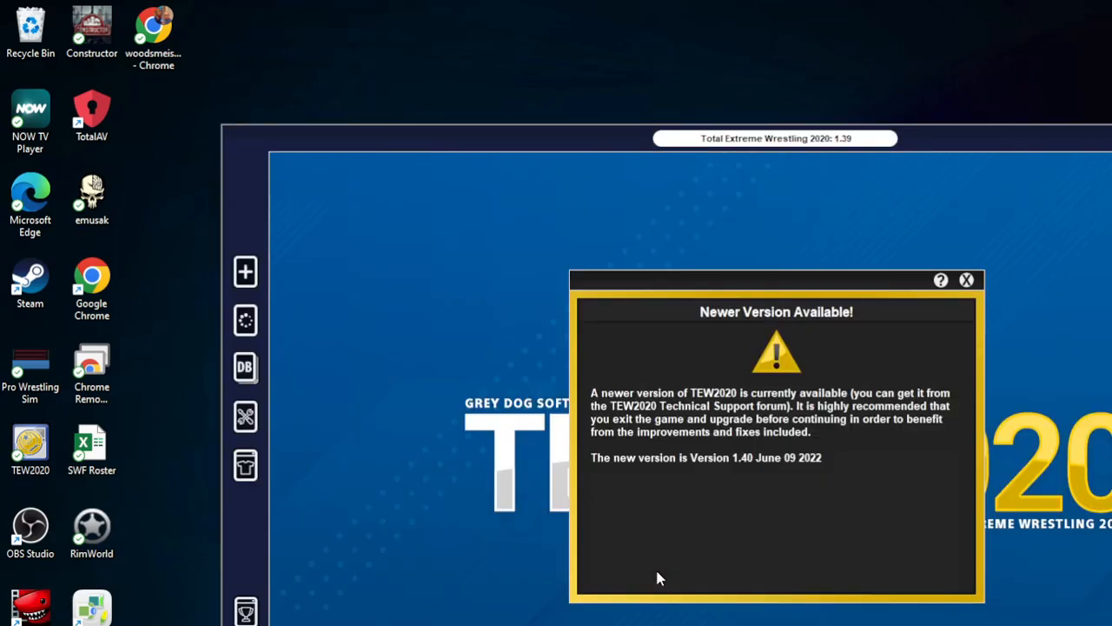
click(966, 280)
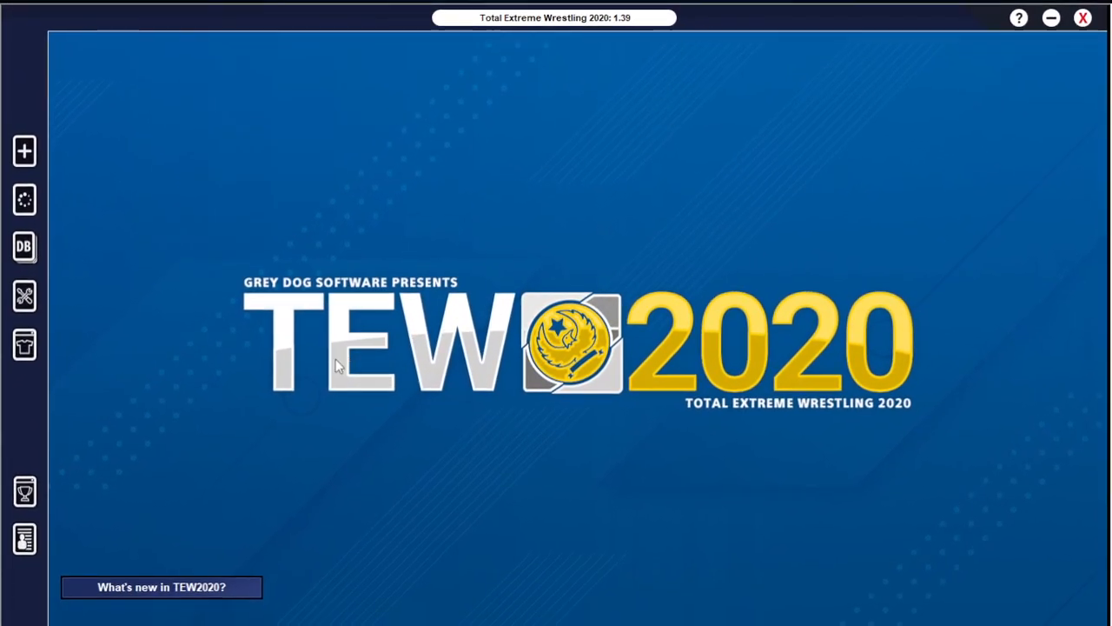
click(24, 298)
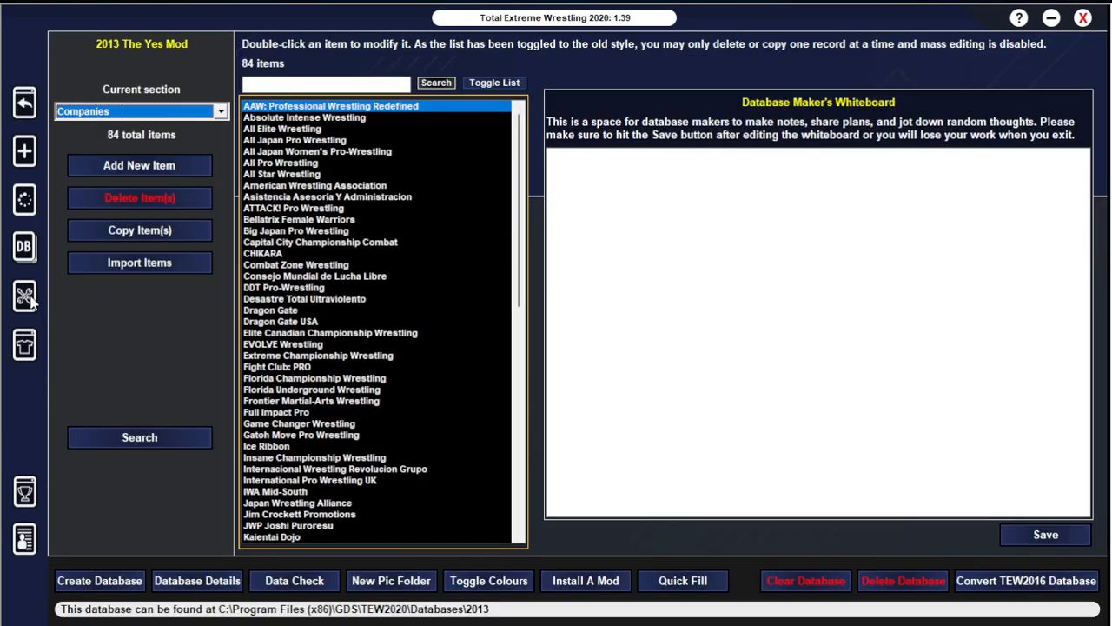
mouse_move(160, 271)
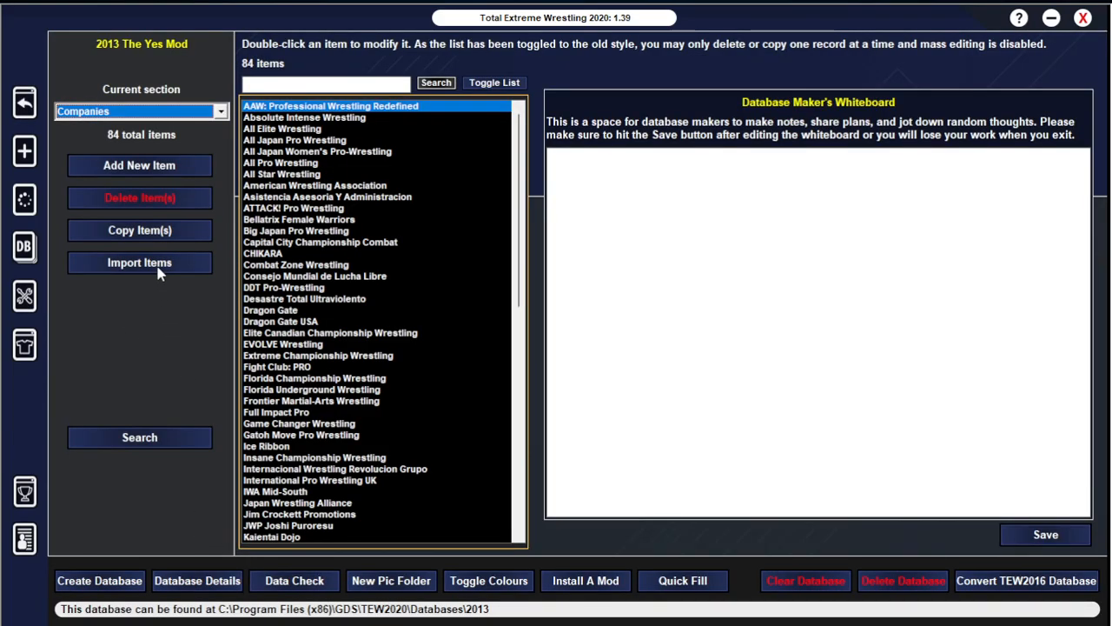
mouse_move(122, 48)
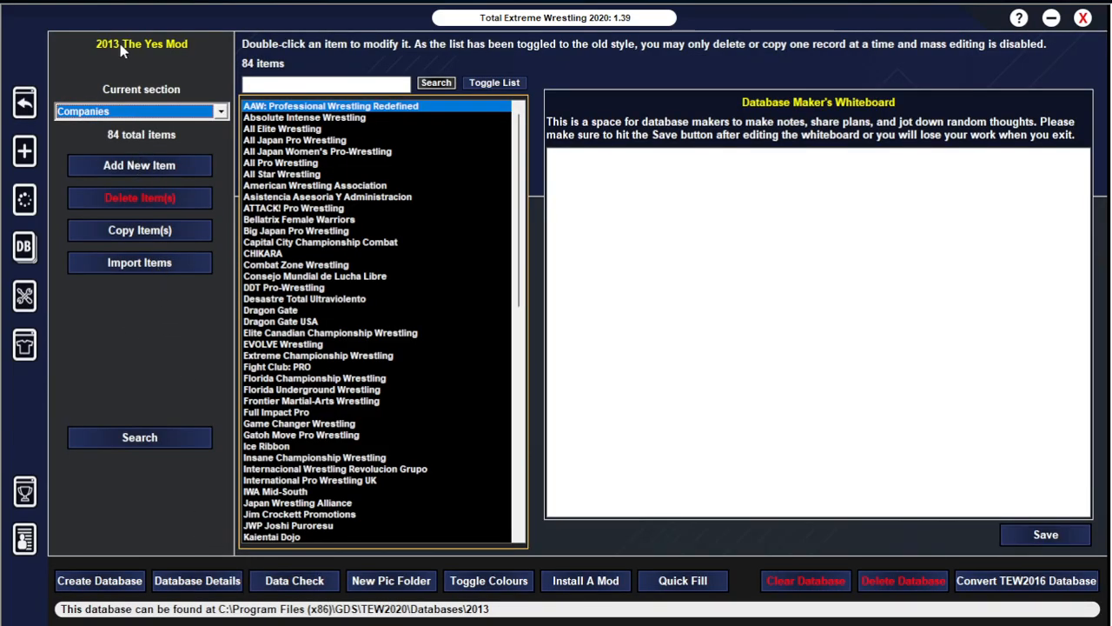
mouse_move(167, 72)
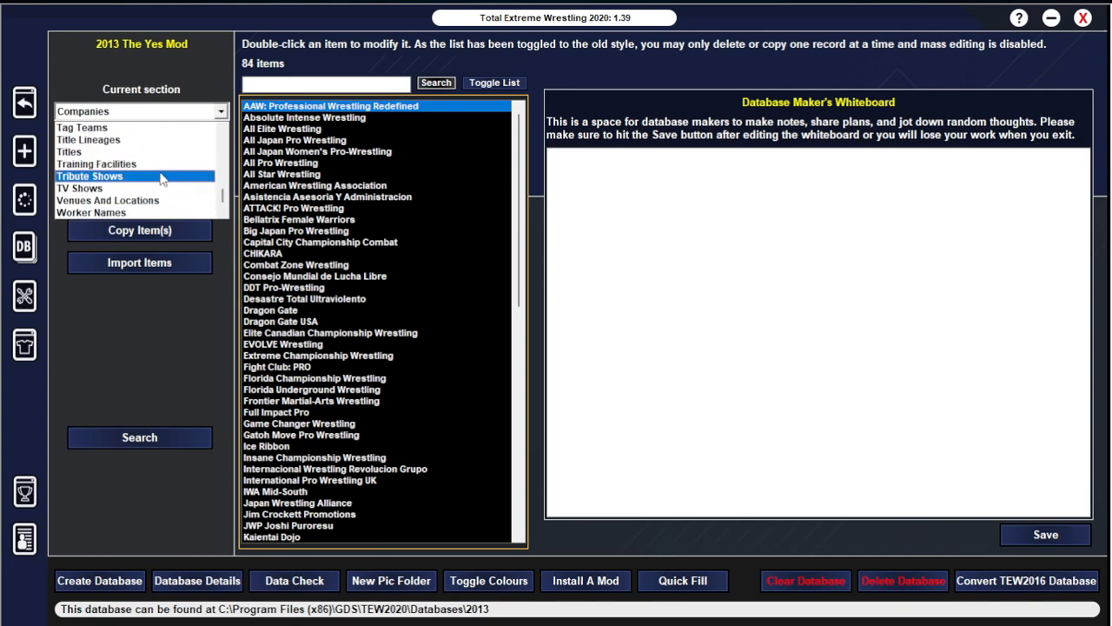
Search the Workers section for 'CM PUNK', narrowing the list to one entry
click(108, 200)
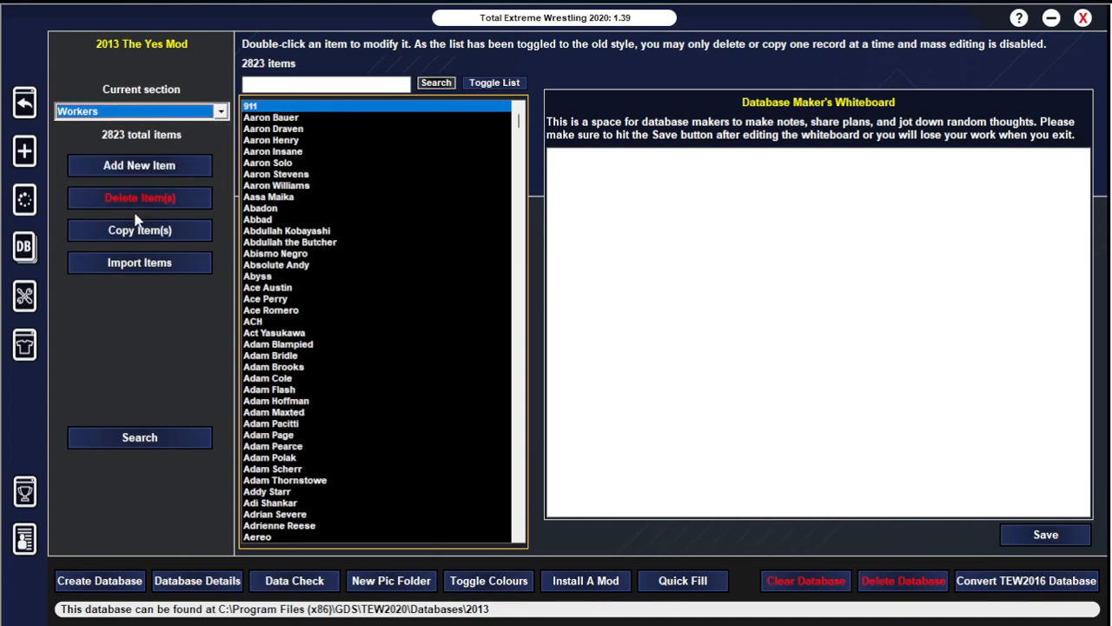
click(261, 321)
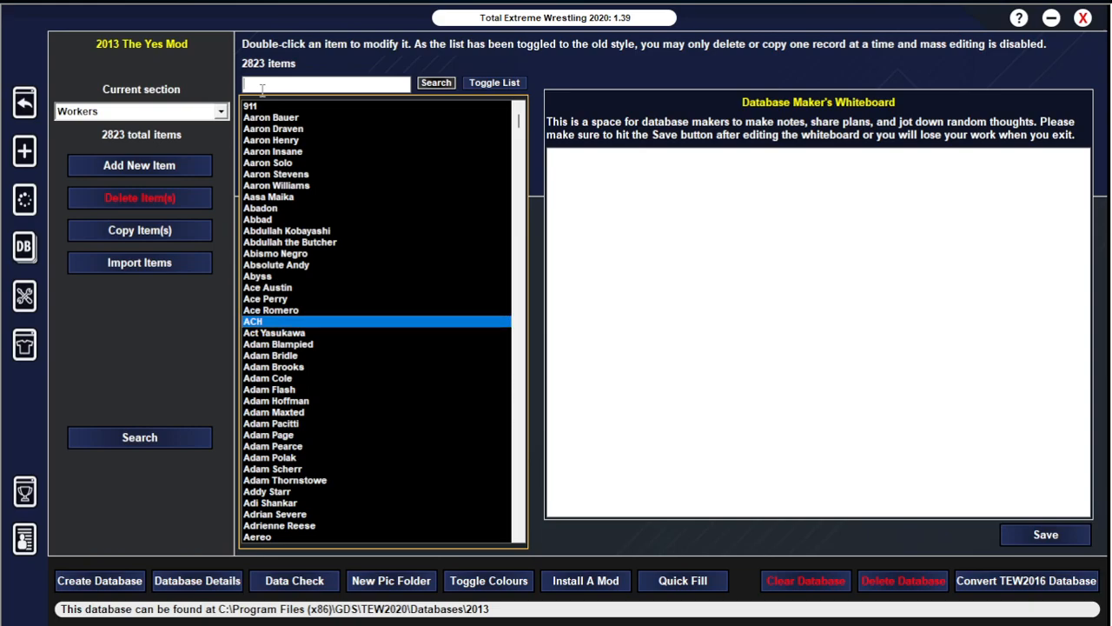
text(cM P)
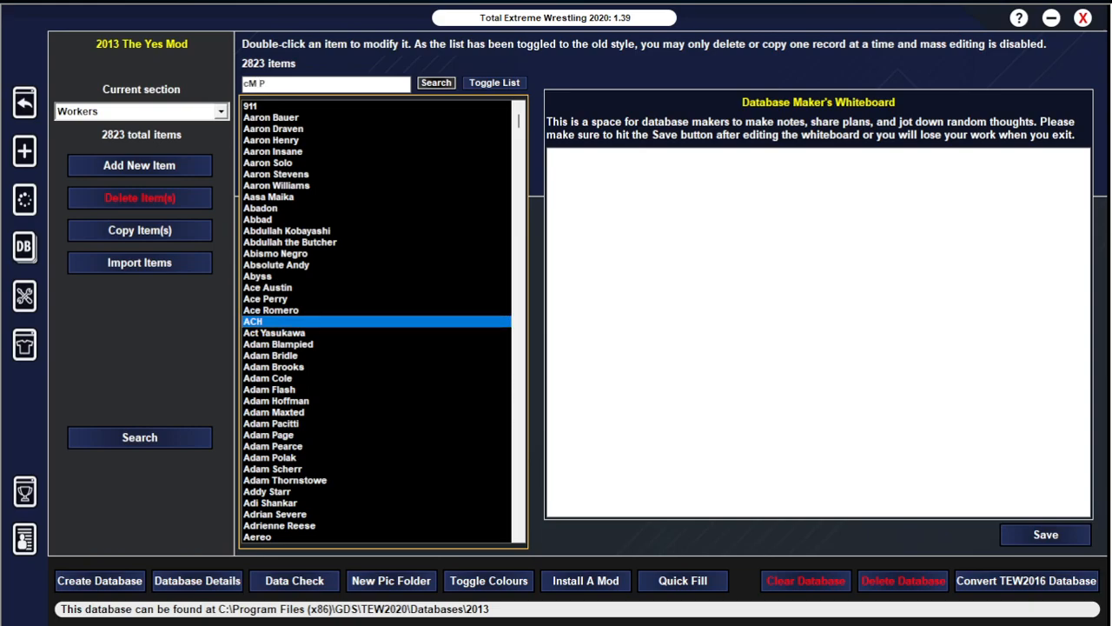
text(UNK)
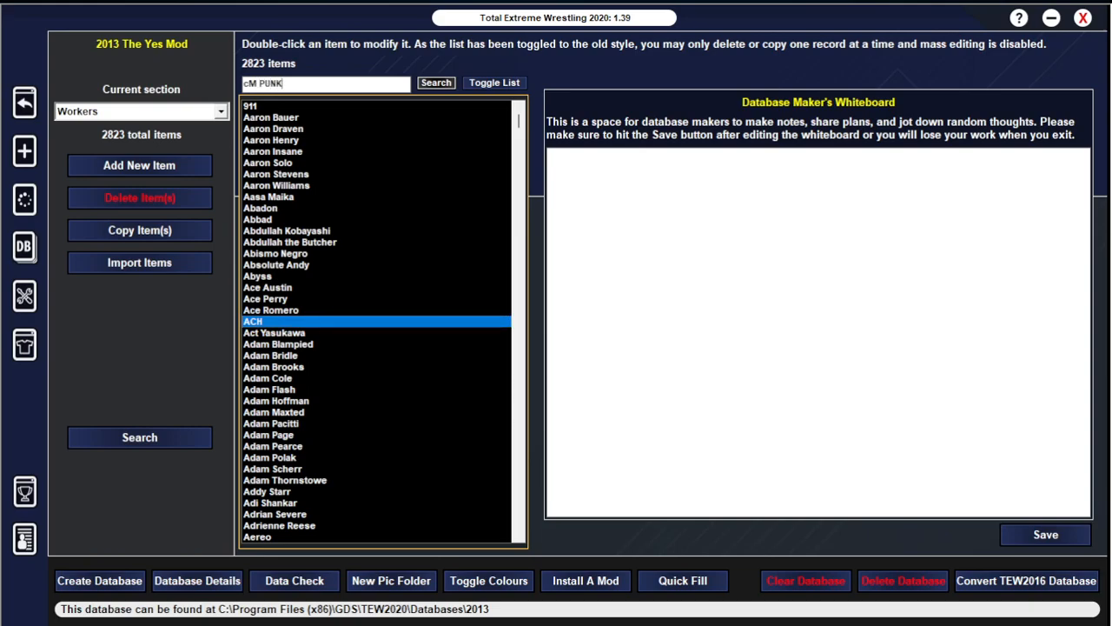
click(434, 83)
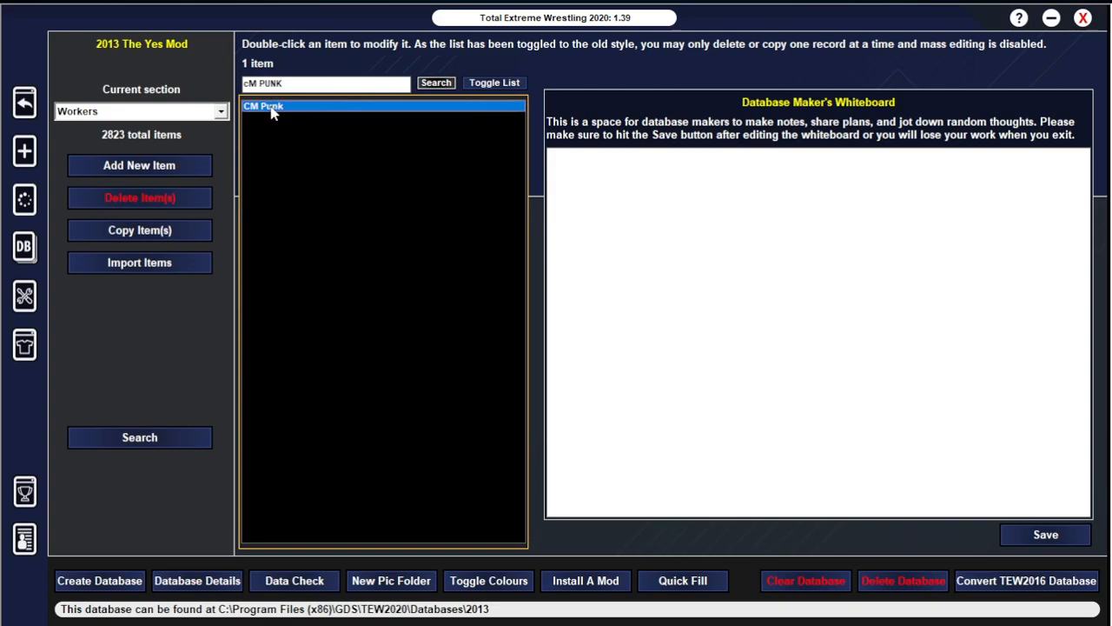
double_click(269, 107)
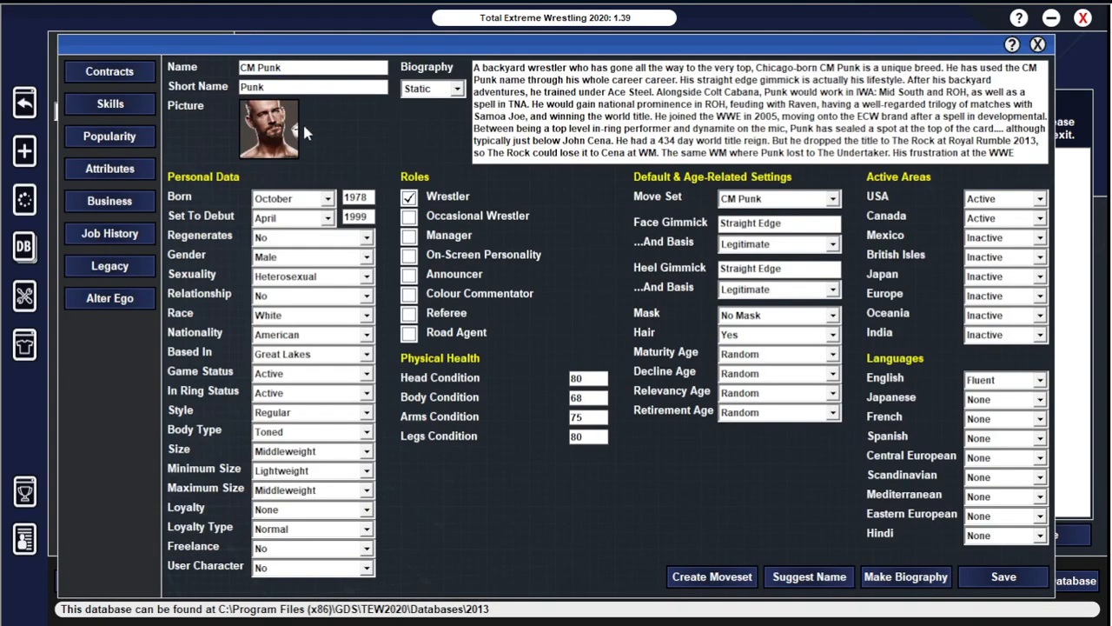
mouse_move(314, 136)
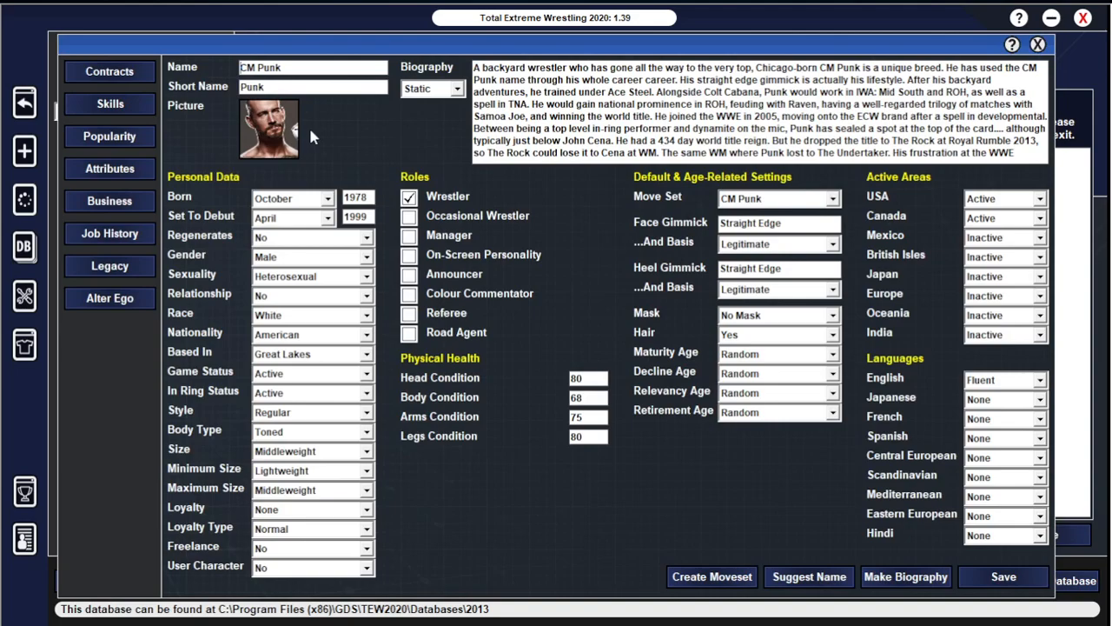
mouse_move(436, 132)
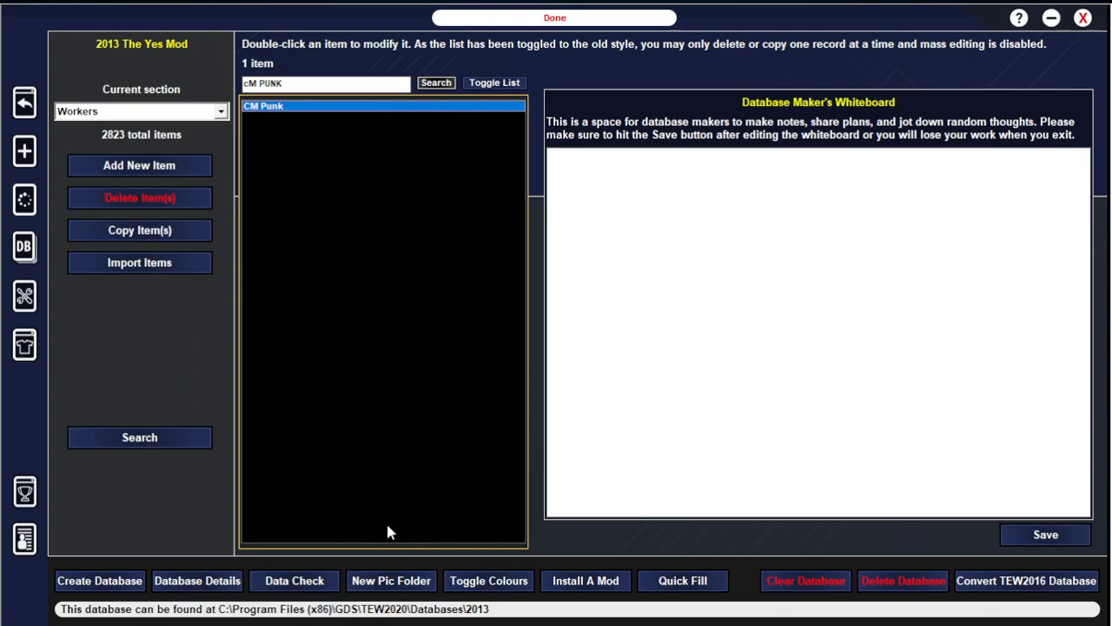
Save the database details with the 2013-TYM picture folder
click(198, 581)
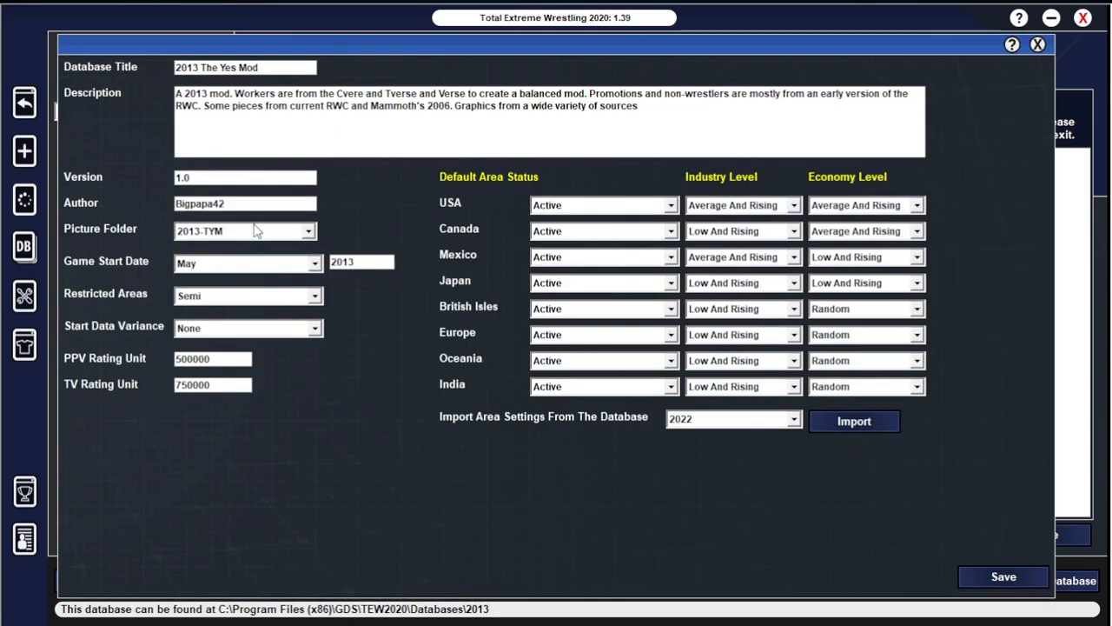
mouse_move(217, 239)
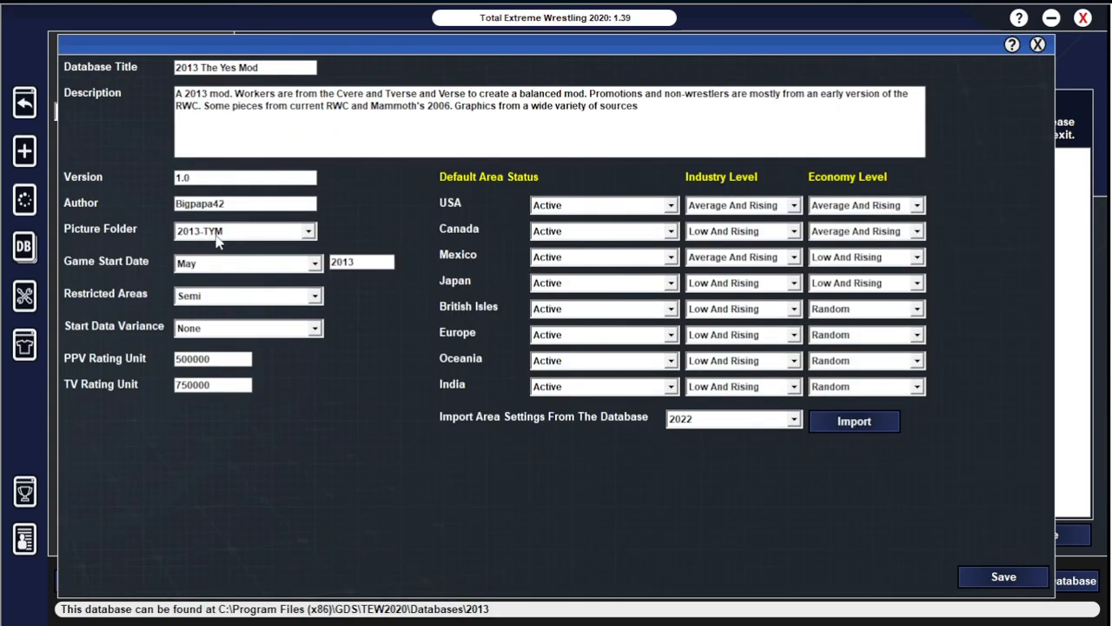
mouse_move(713, 394)
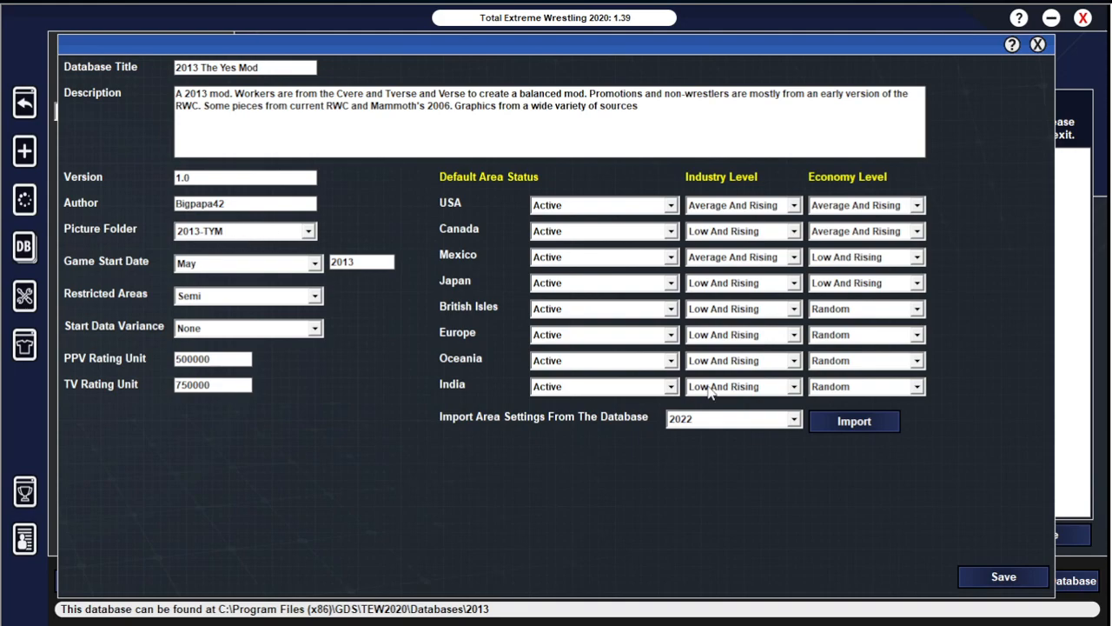
mouse_move(1005, 580)
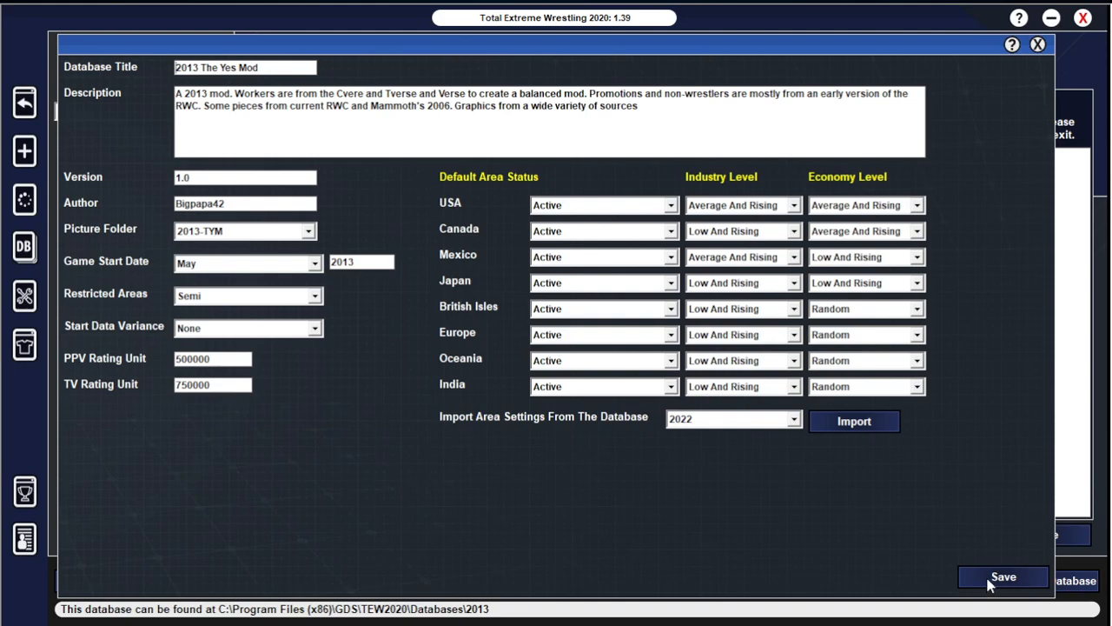
click(1004, 577)
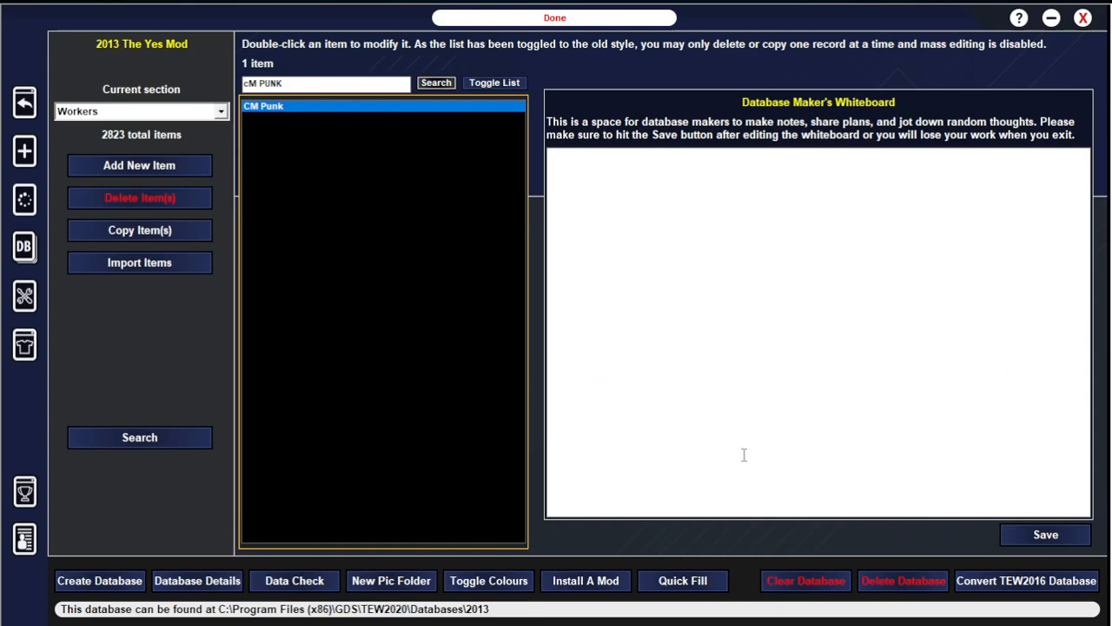